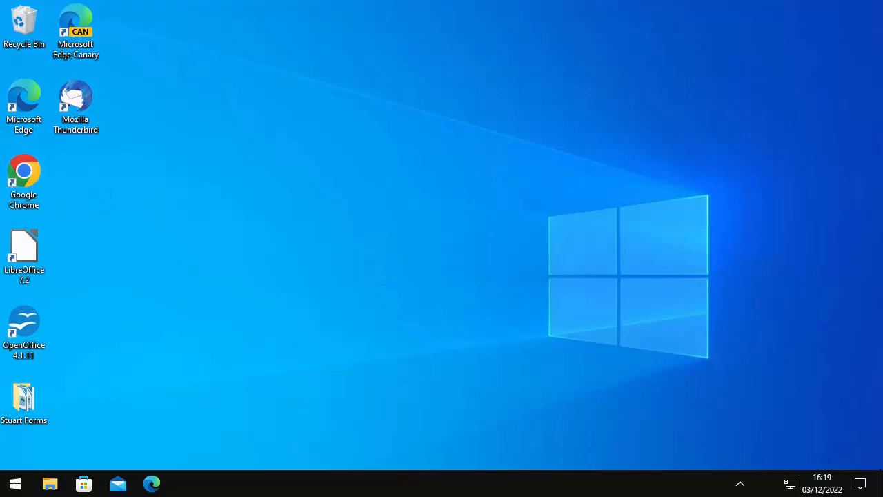
mouse_move(192, 219)
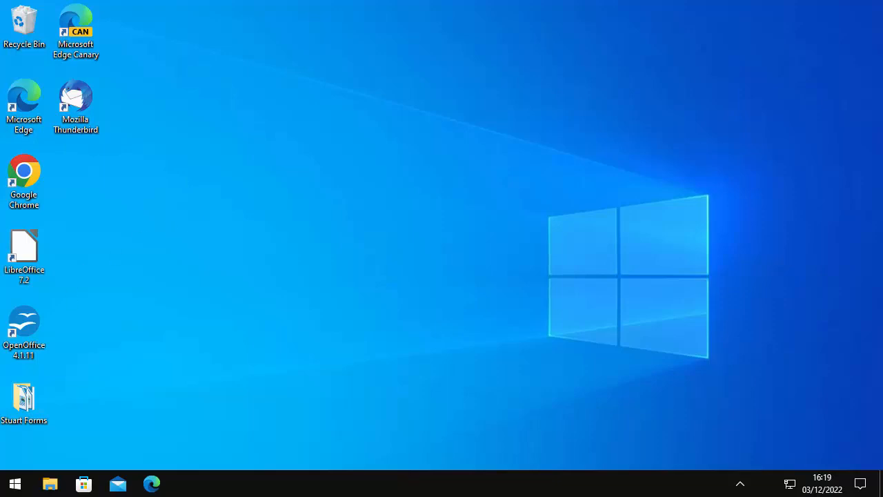
mouse_move(214, 437)
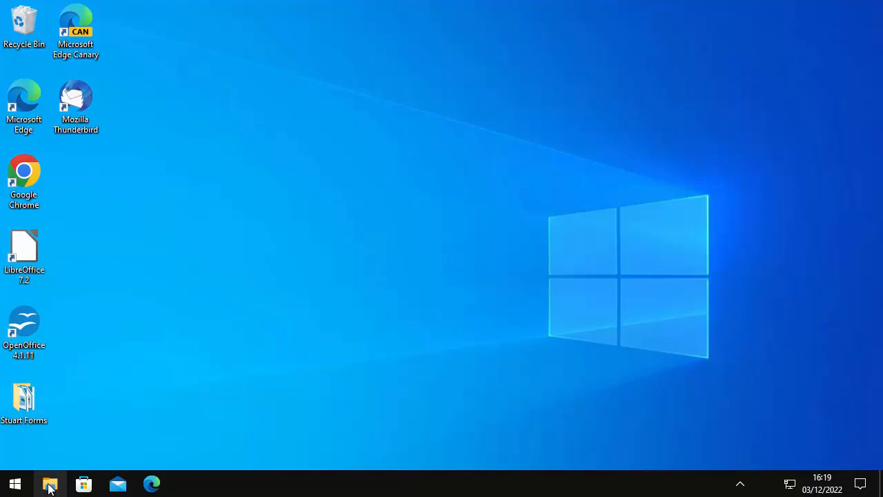
mouse_move(369, 176)
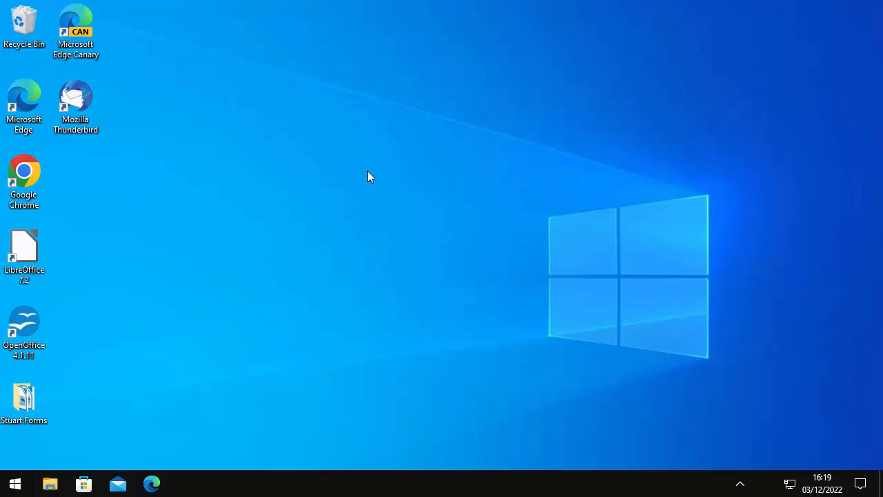
Open File Explorer and expand This PC to show its folders and Local Disk (C:).
left_click(49, 483)
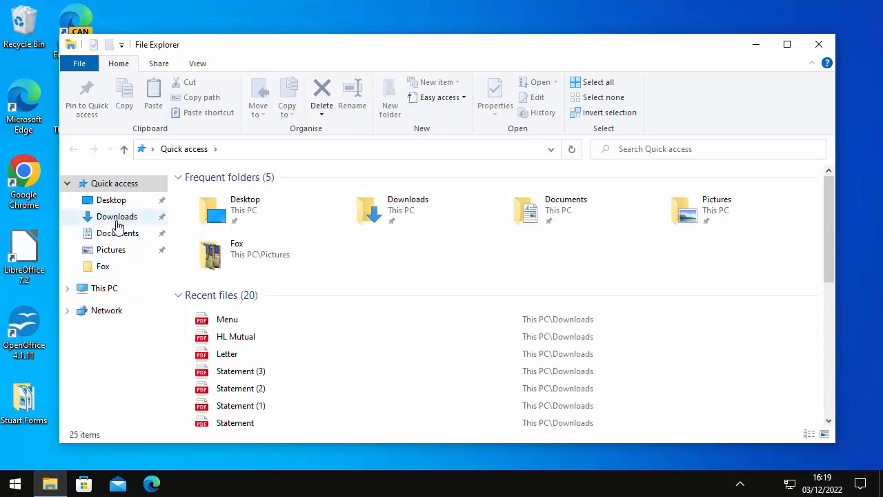
left_click(68, 288)
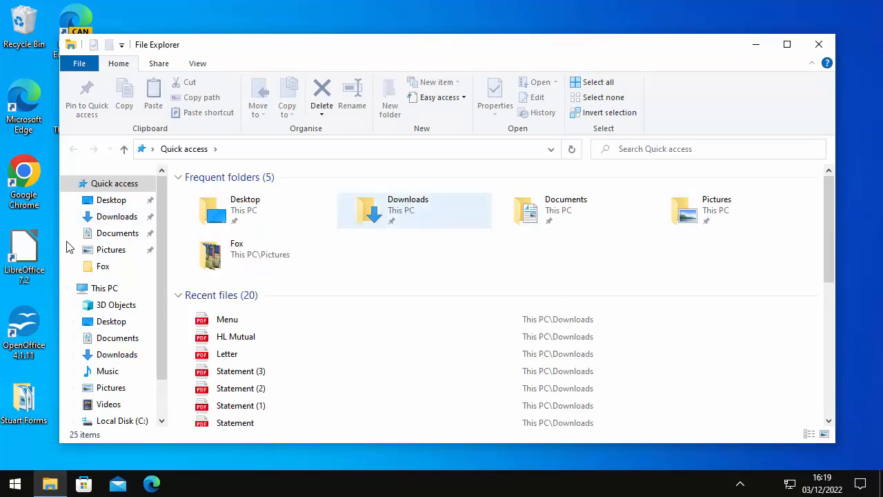
mouse_move(424, 212)
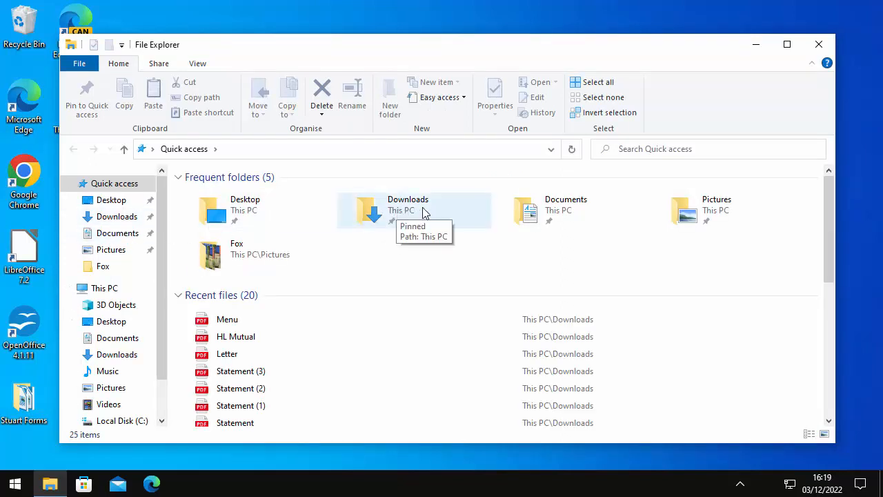
mouse_move(118, 483)
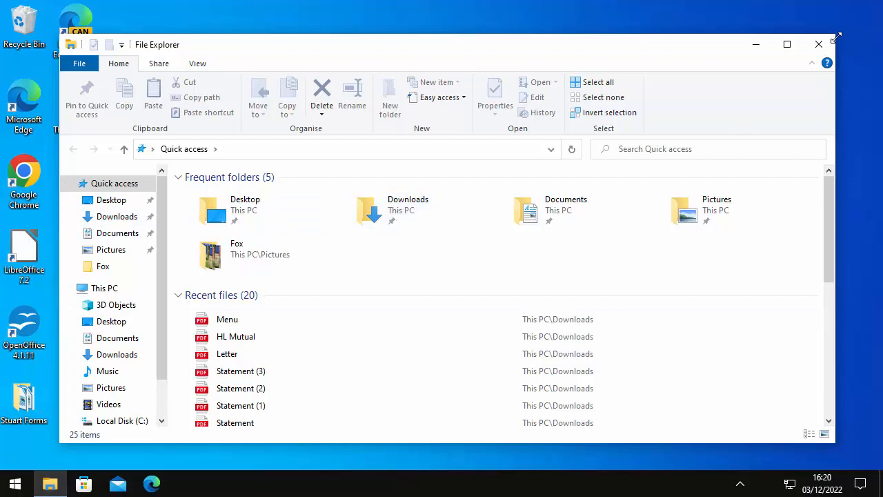
Close File Explorer and open Documents from the Start menu sidebar.
left_click(14, 483)
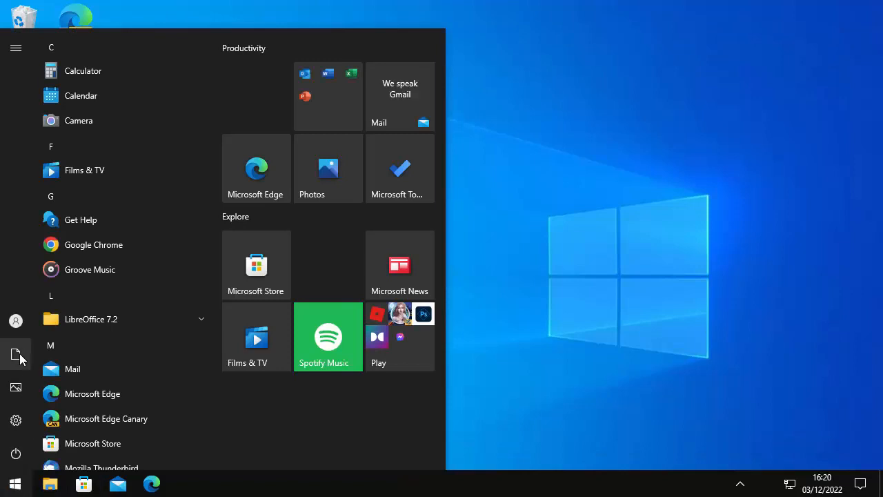
left_click(16, 47)
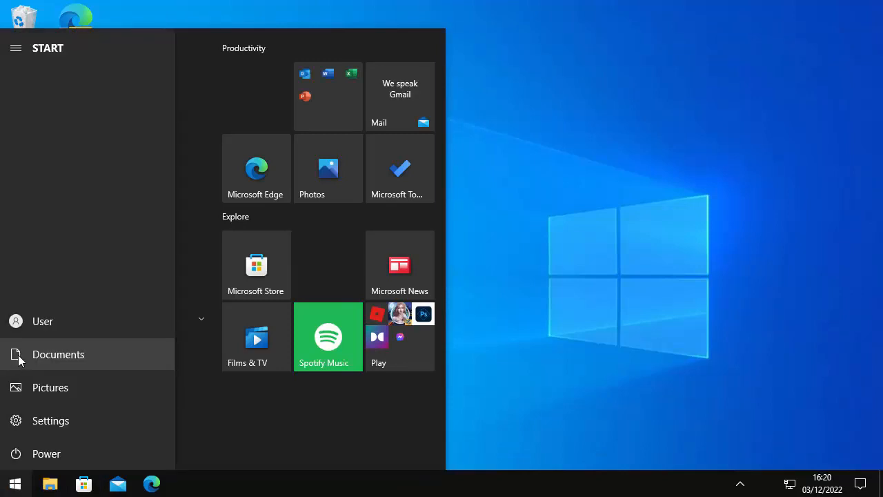
left_click(58, 354)
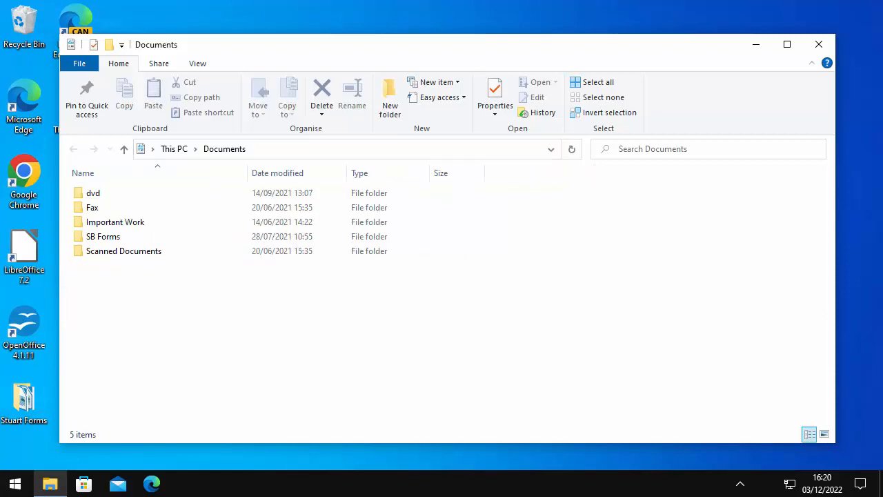
Turn the navigation pane back on from the View options.
left_click(197, 63)
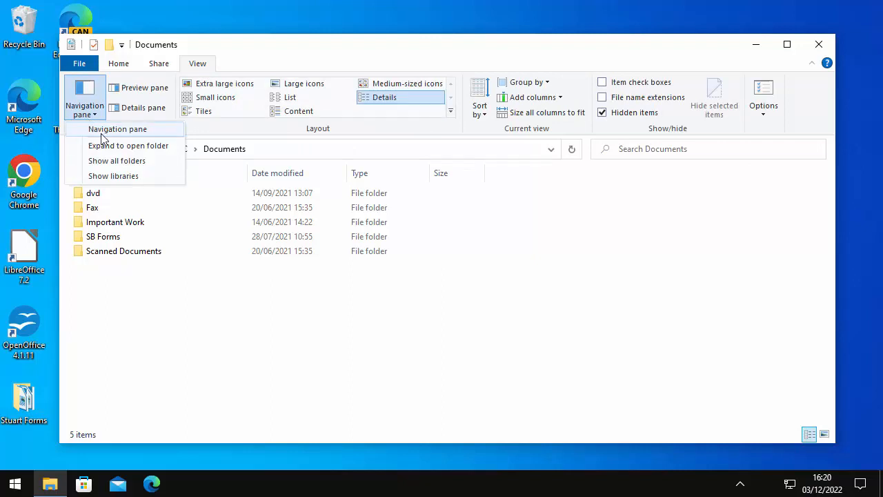
mouse_move(107, 129)
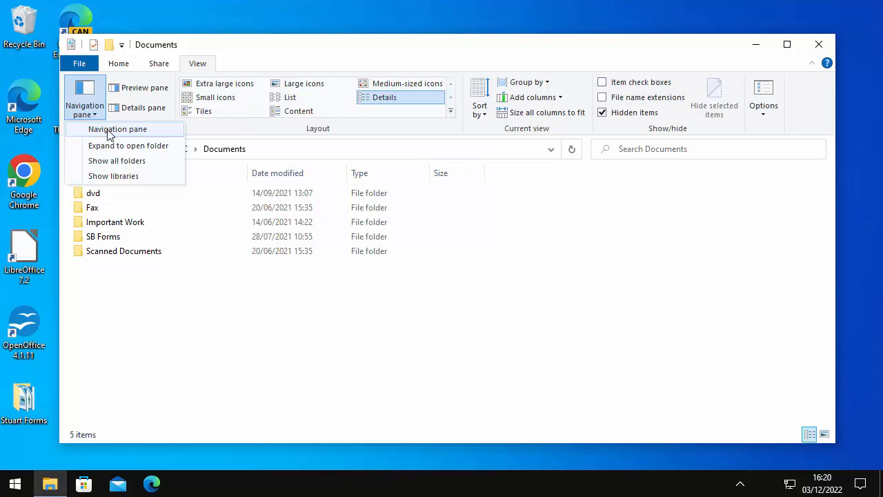
left_click(117, 129)
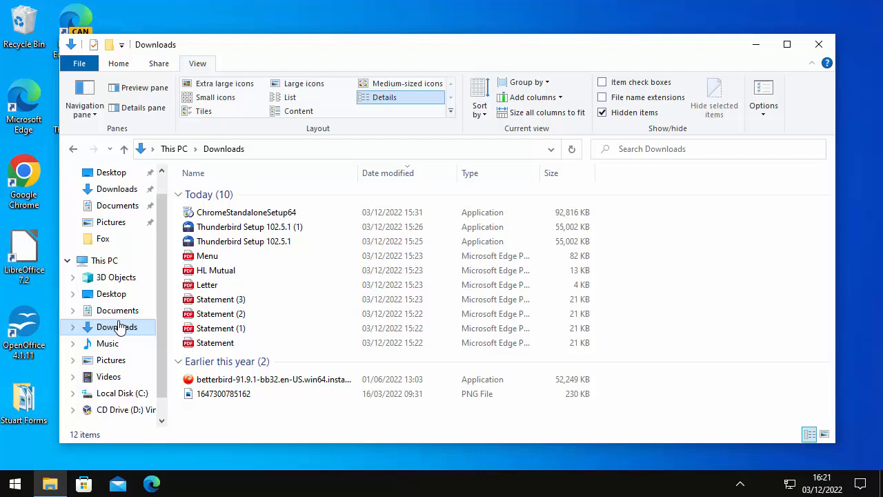
mouse_move(552, 240)
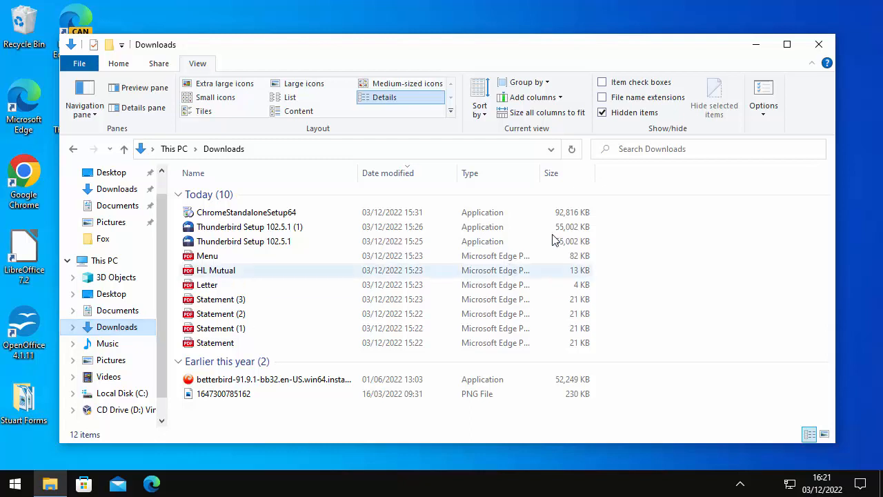
mouse_move(518, 284)
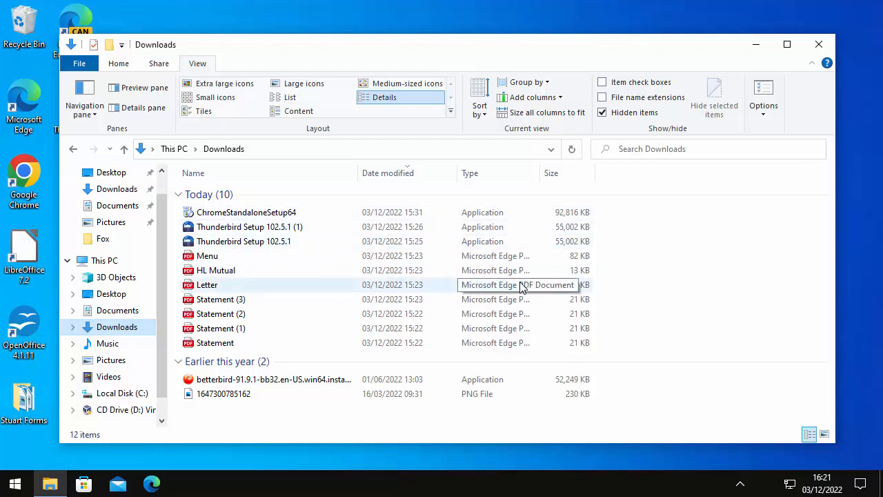
mouse_move(514, 286)
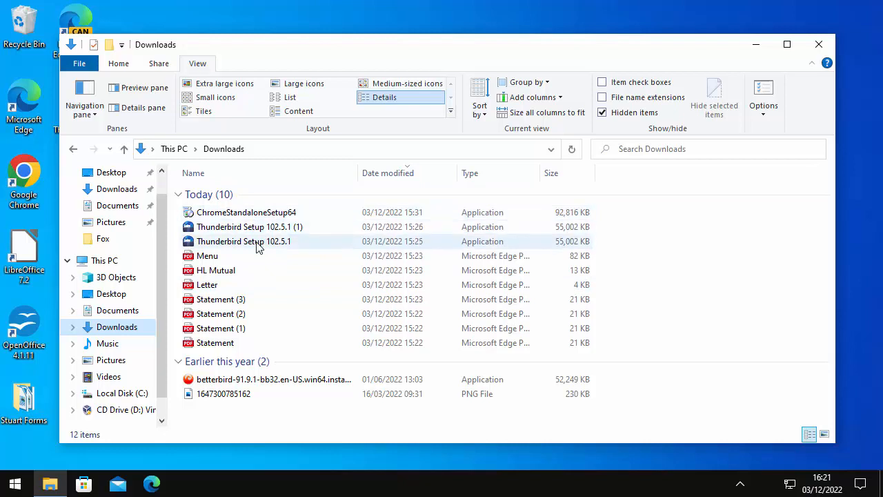
mouse_move(246, 212)
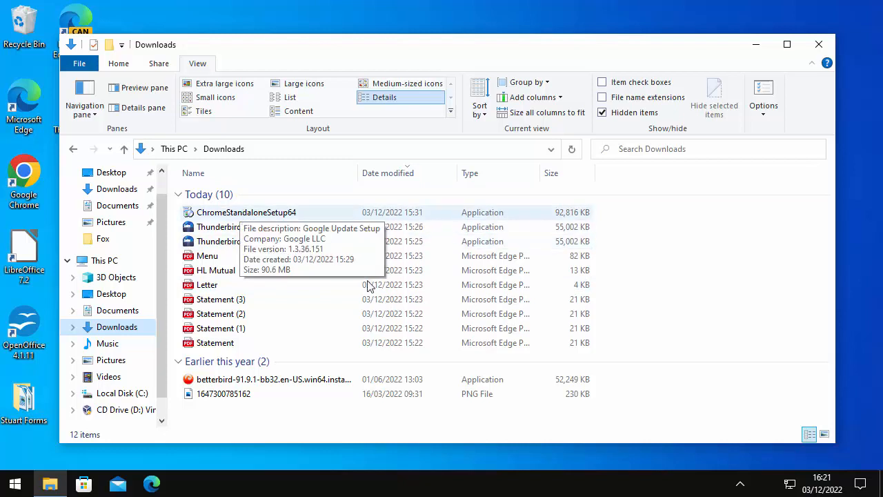
mouse_move(382, 293)
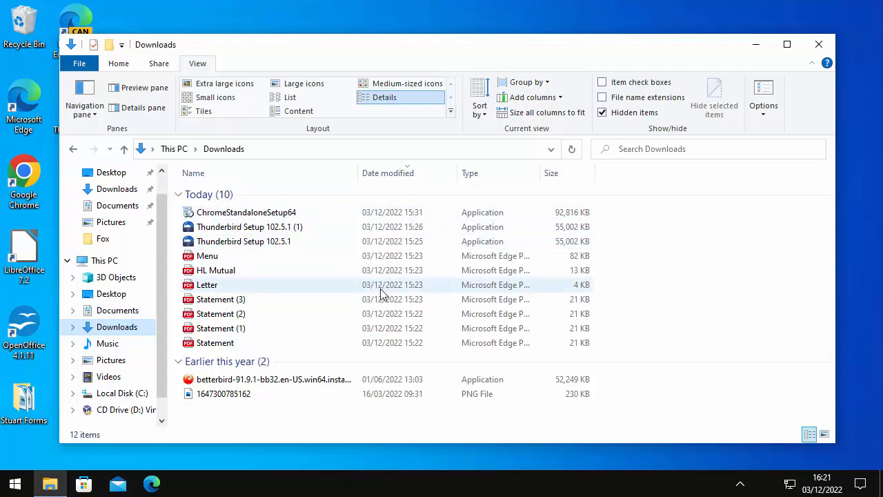
mouse_move(300, 280)
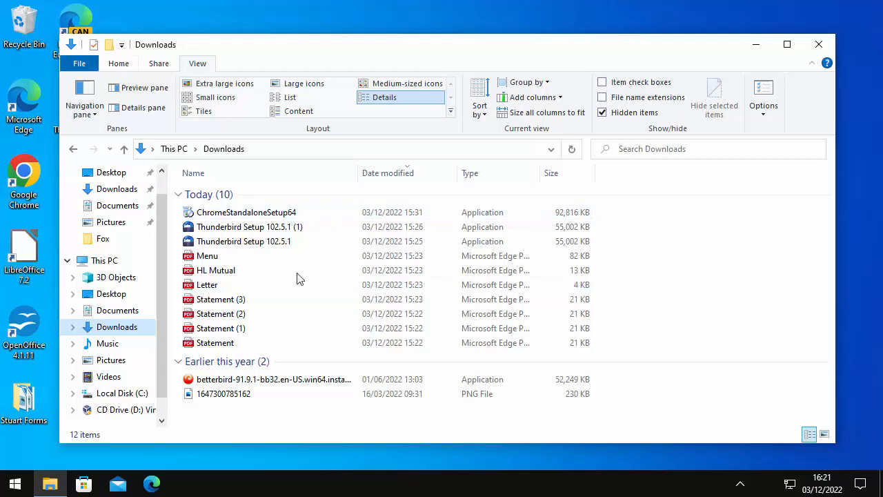
mouse_move(241, 212)
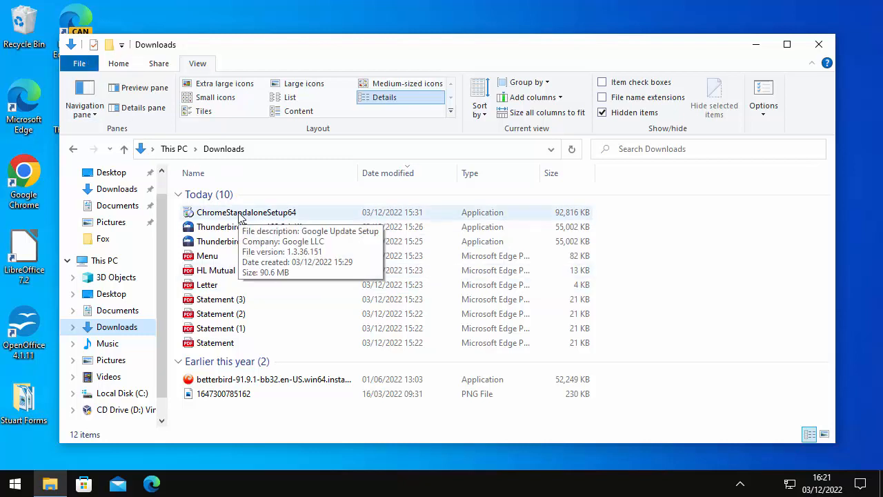
Delete ChromeStandaloneSetup64 and both Thunderbird Setup installers from Downloads.
left_click(246, 212)
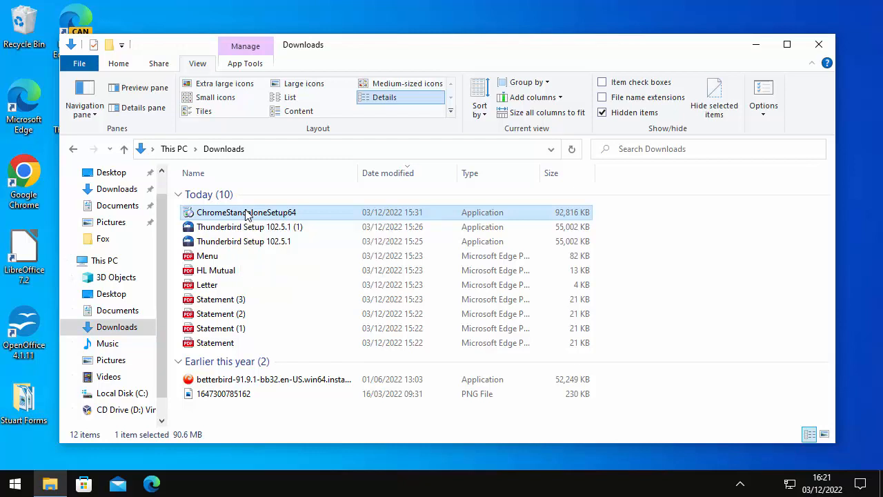
right_click(246, 211)
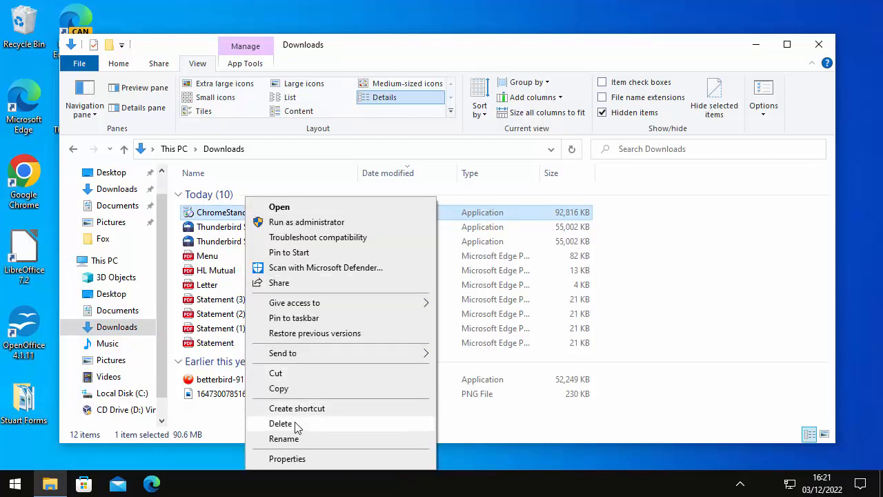
left_click(280, 423)
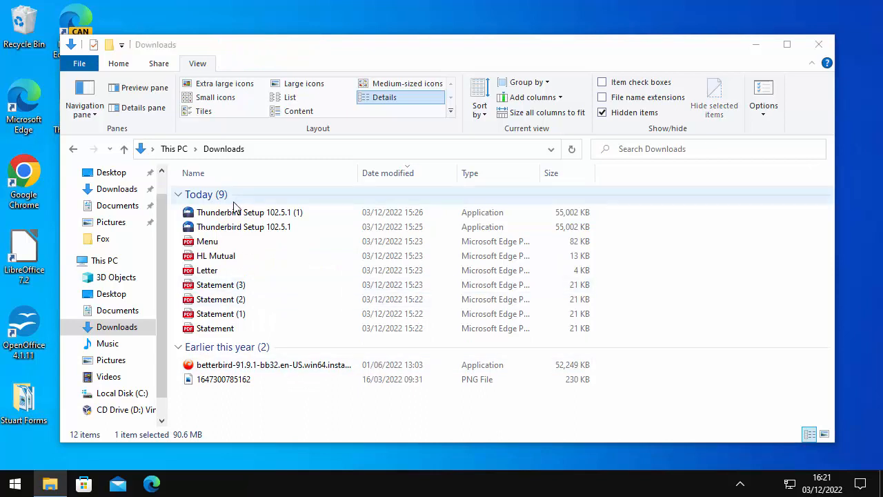
right_click(250, 212)
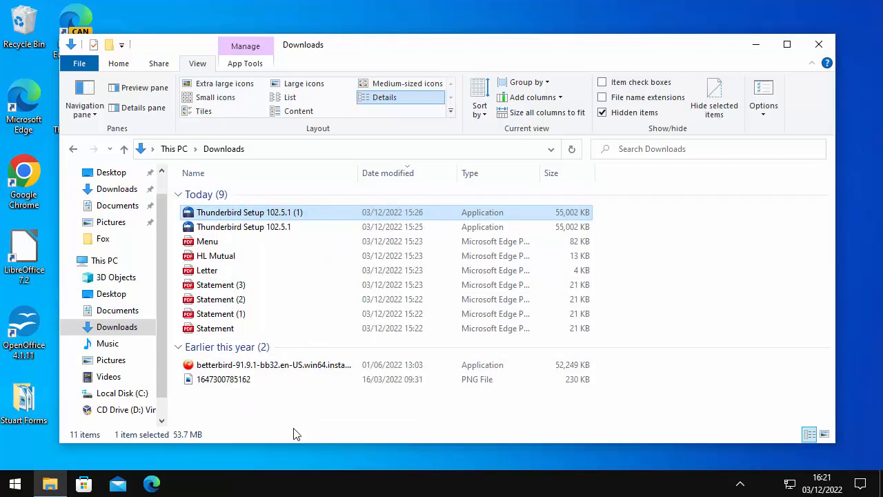
right_click(248, 211)
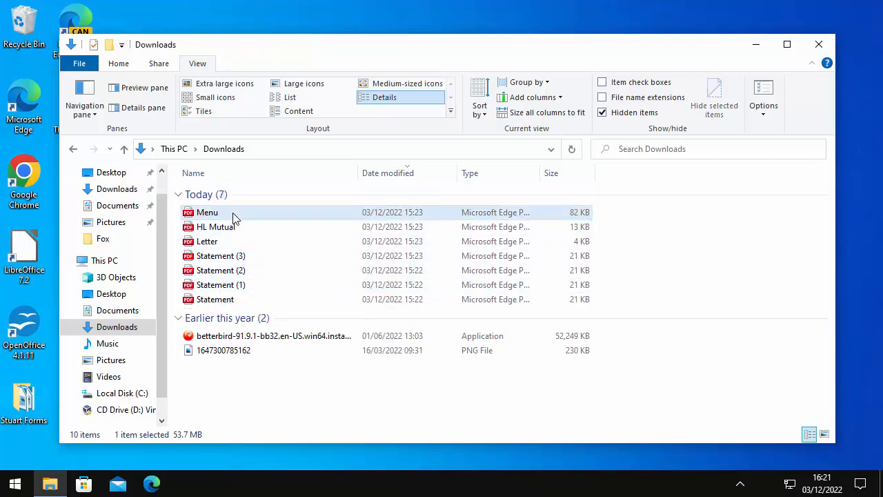
mouse_move(235, 213)
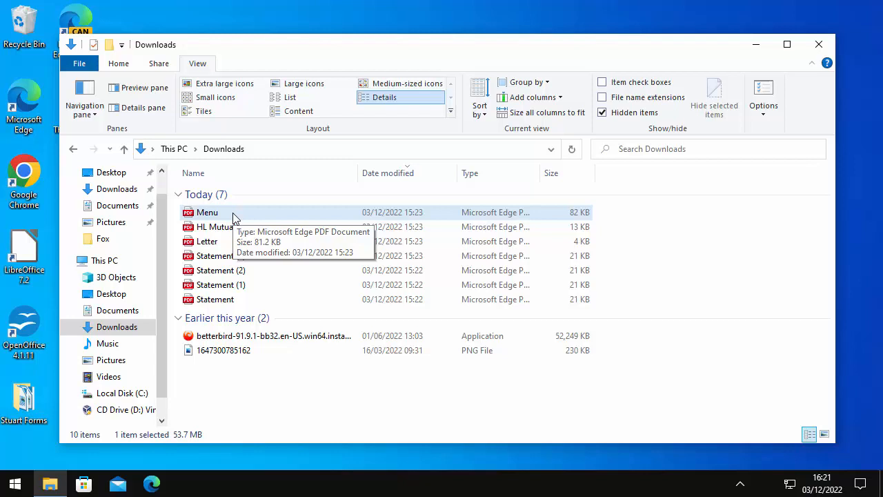
mouse_move(213, 221)
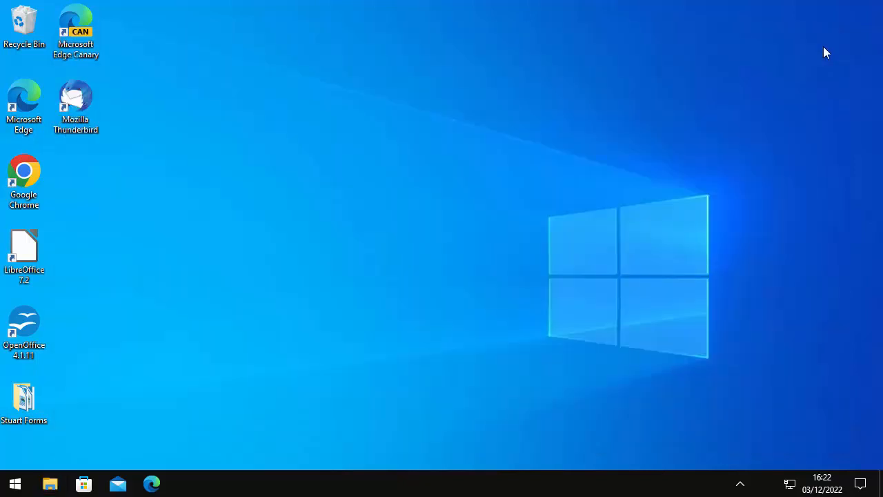
mouse_move(13, 483)
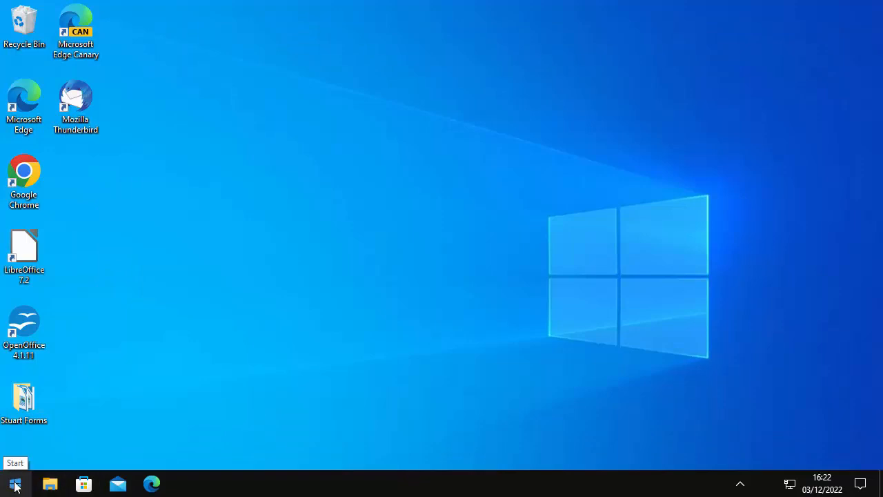
Open the Start menu to search for Apps & features.
left_click(14, 483)
type("apps")
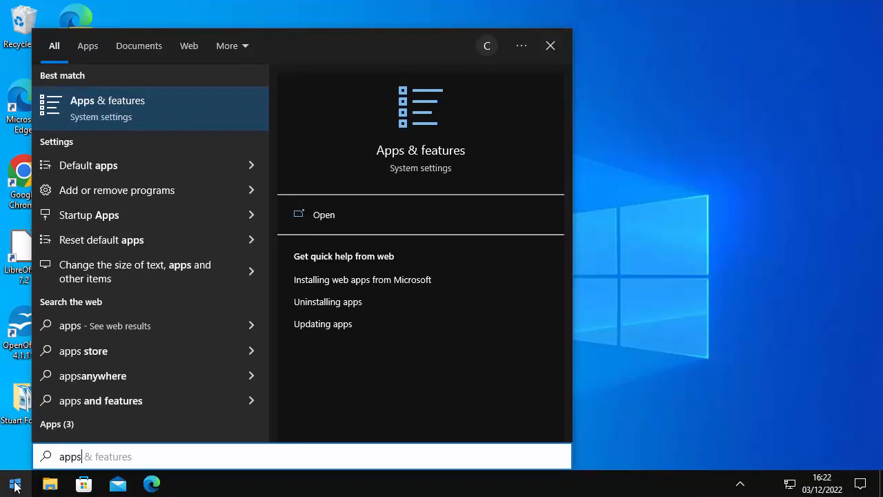
mouse_move(104, 108)
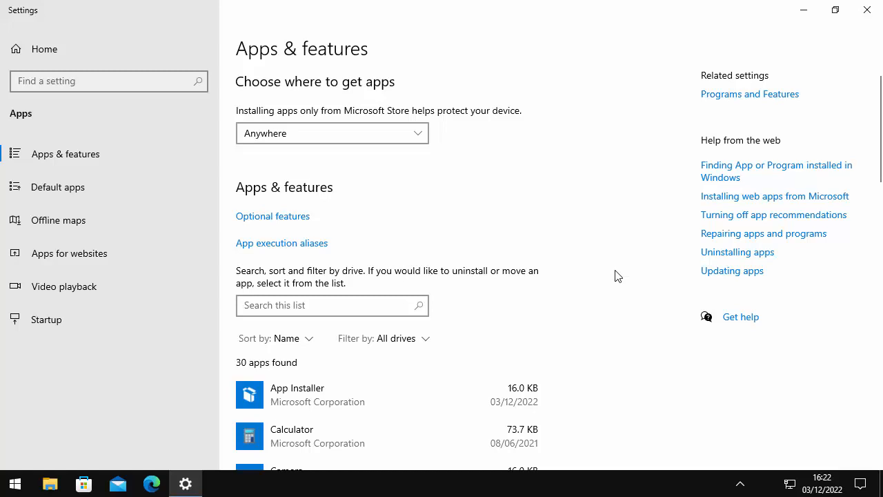
scroll("down", 3)
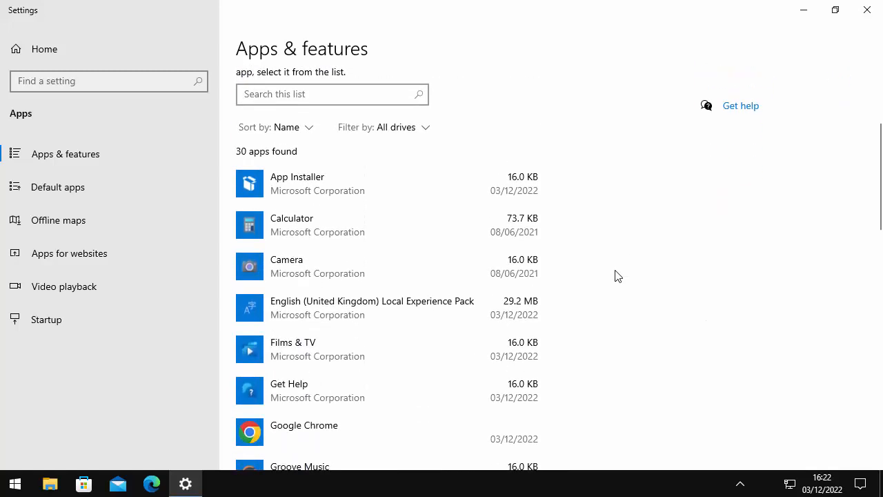
scroll("down", 3)
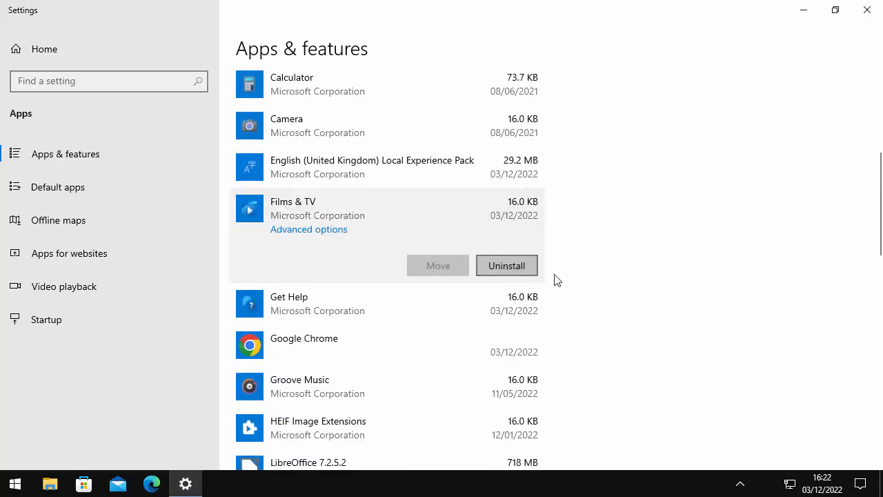
scroll("down", 3)
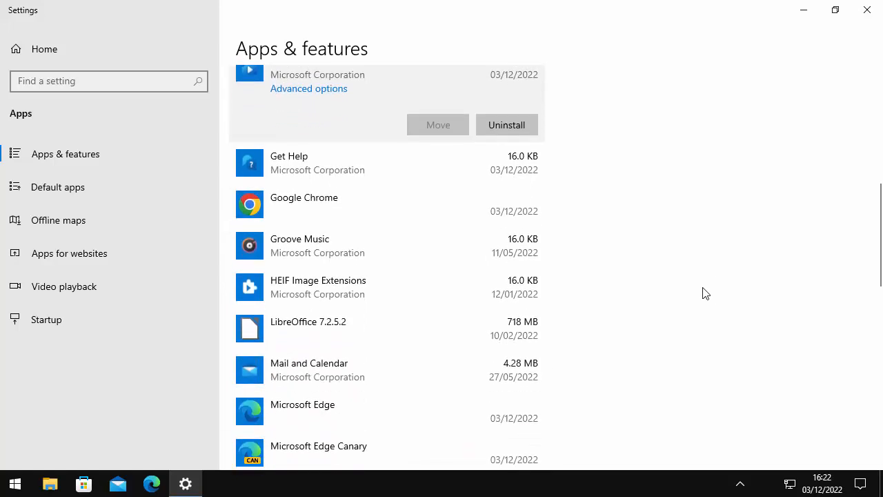
scroll("down", 3)
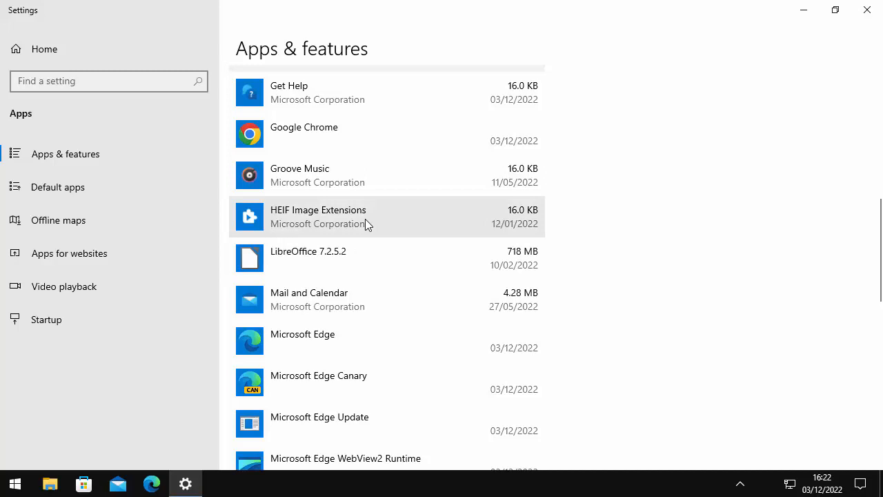
mouse_move(477, 236)
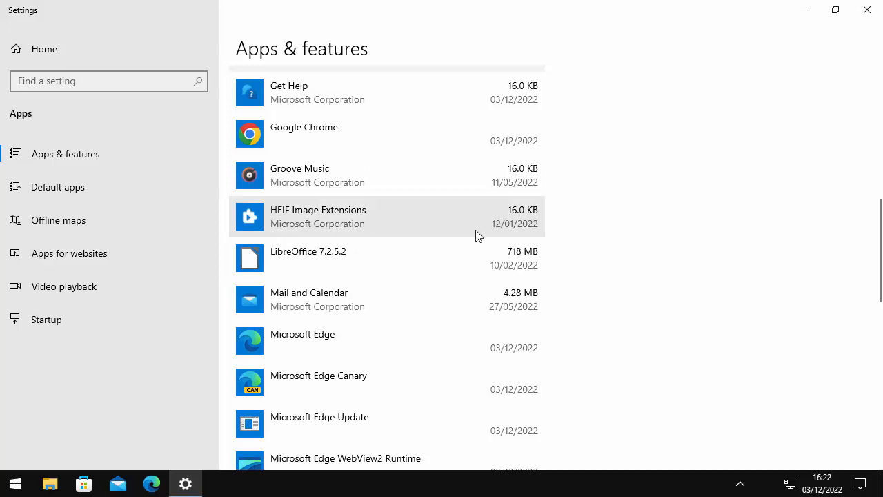
scroll("down", 3)
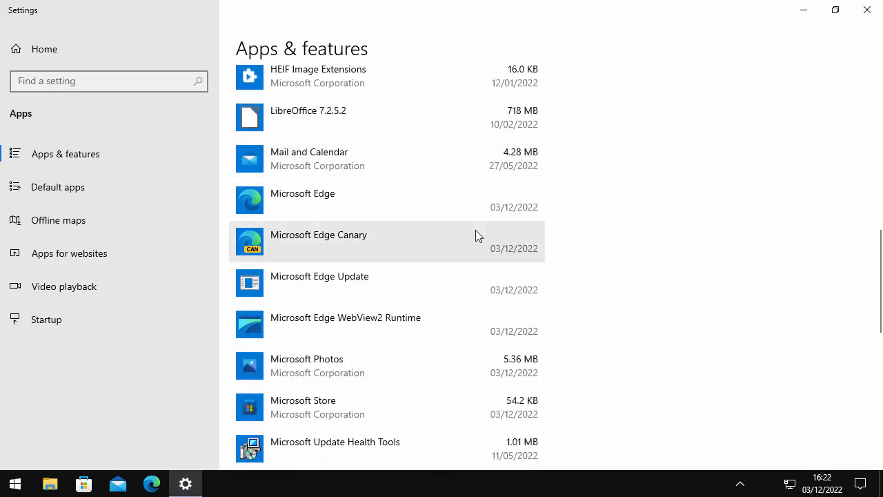
scroll("down", 3)
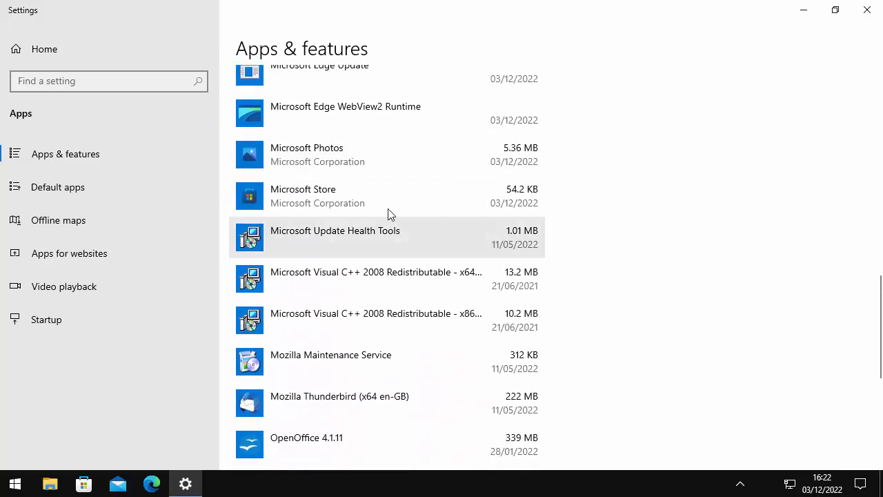
scroll("down", 3)
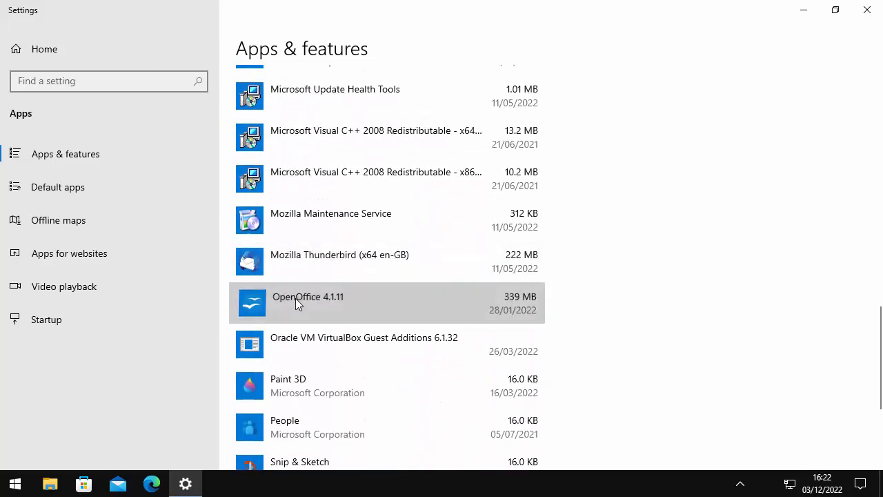
left_click(308, 302)
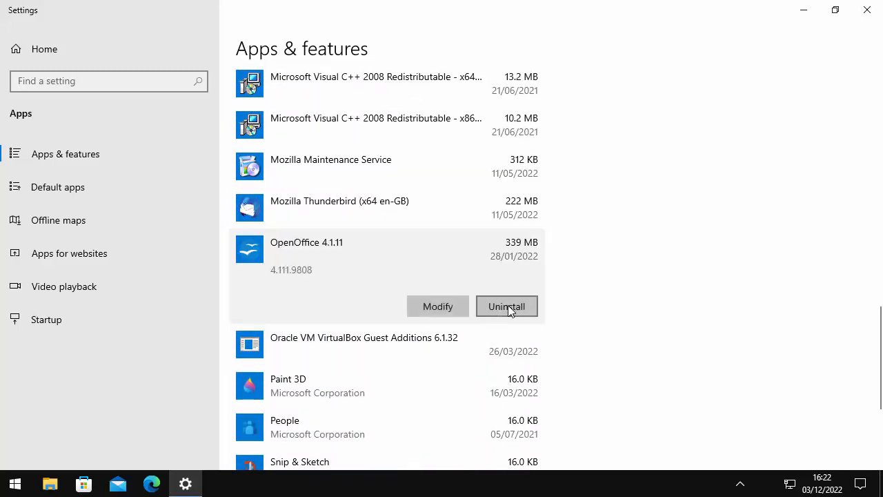
scroll("down", 3)
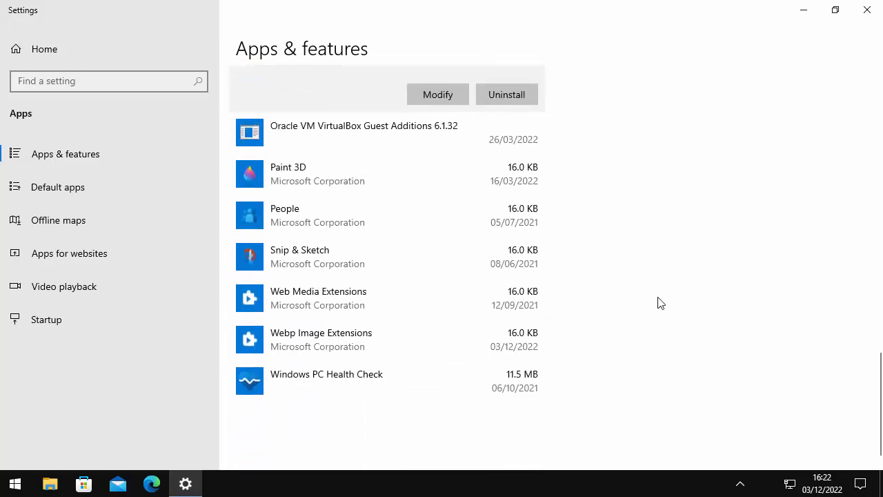
scroll("up", 3)
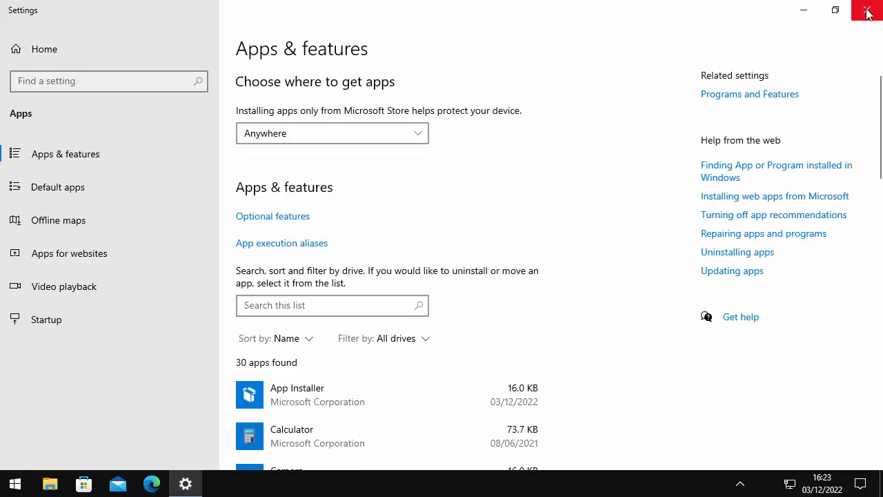
Close Settings and search the Start menu for 'disk clean-up'.
left_click(867, 10)
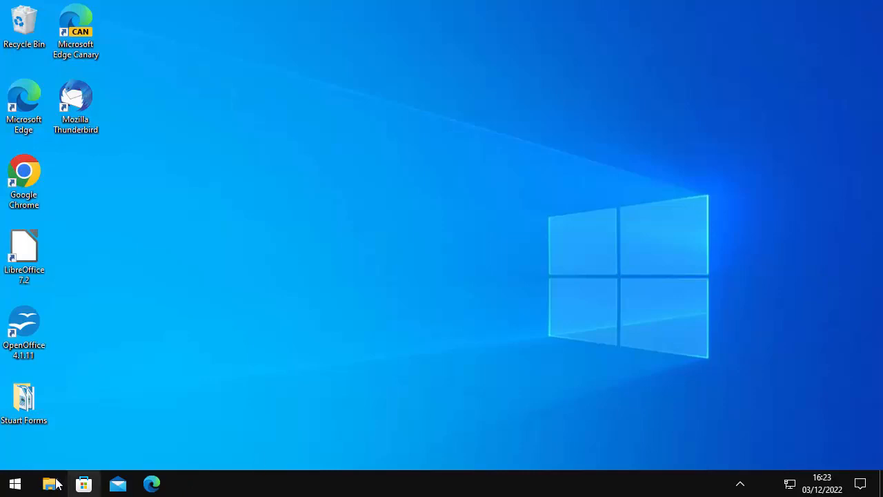
left_click(13, 483)
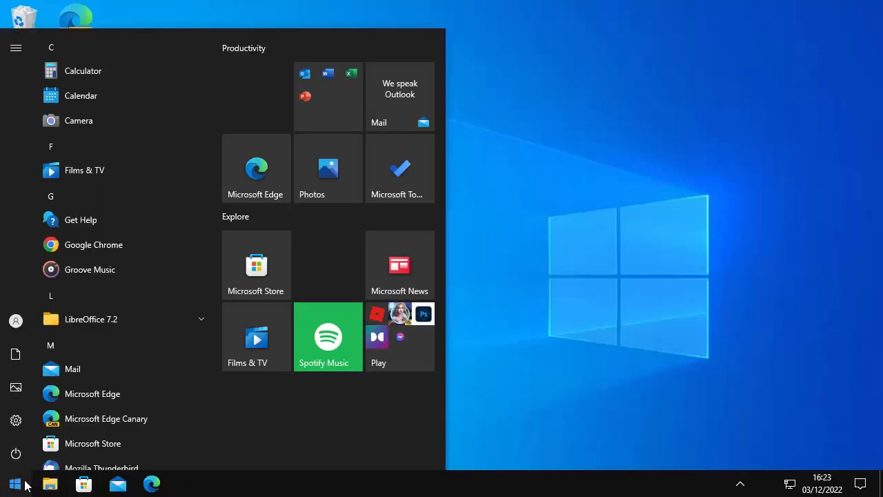
type("disk clean")
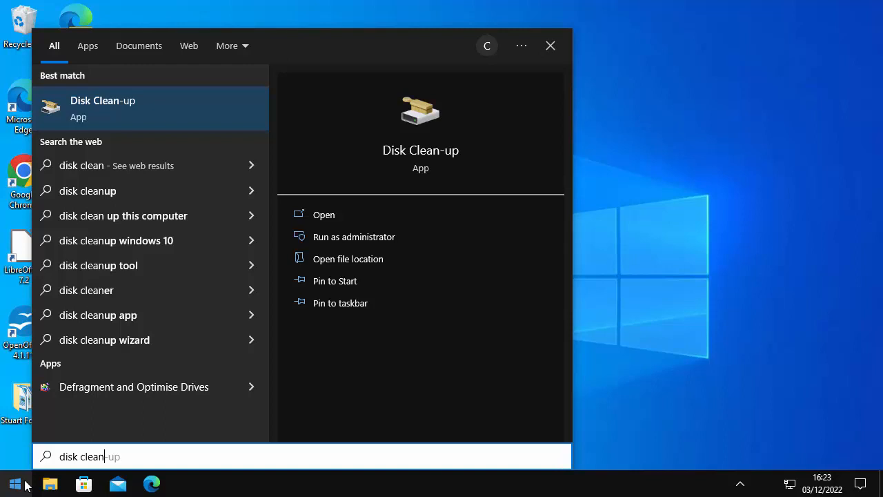
mouse_move(102, 107)
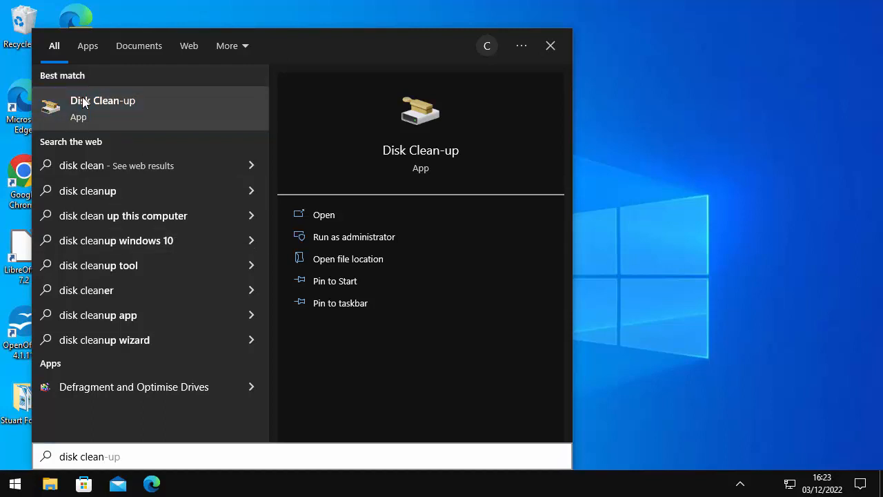
Launch Disk Clean-up for C: and tick the error reports category.
left_click(323, 215)
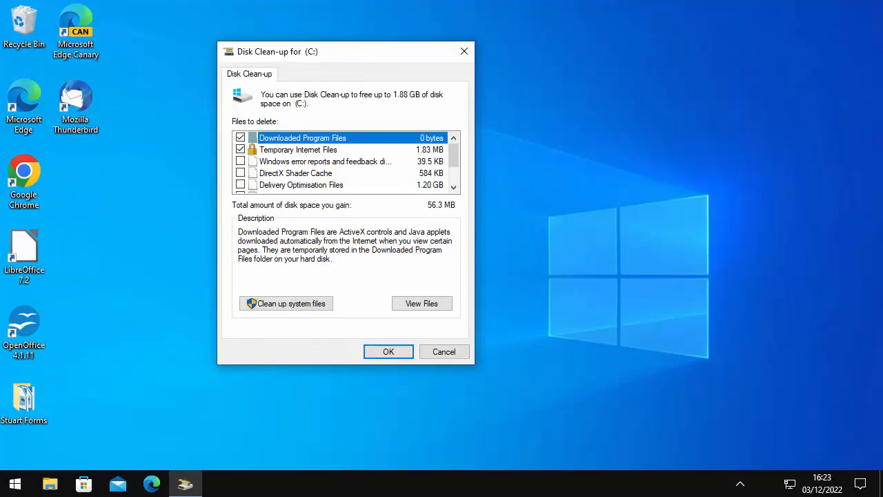
mouse_move(309, 152)
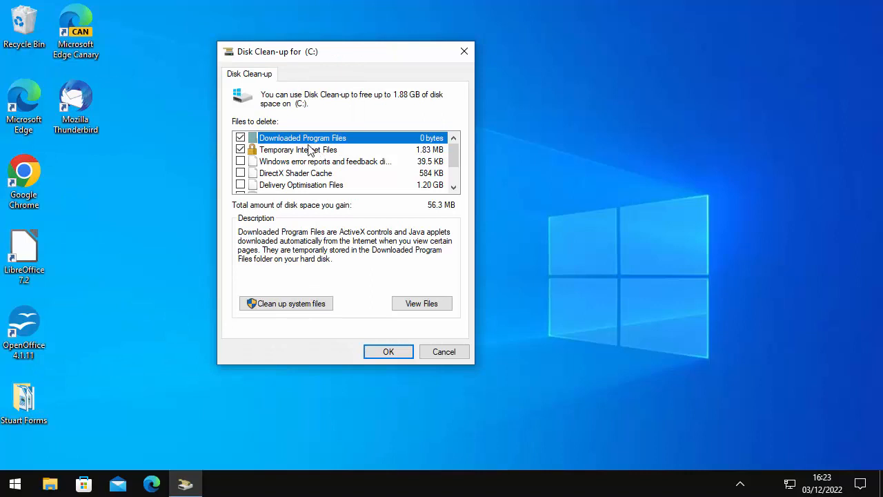
mouse_move(248, 160)
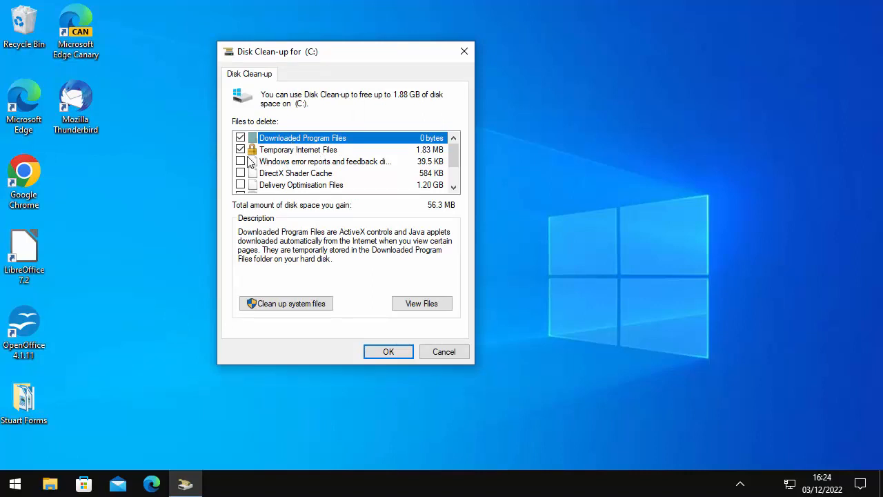
left_click(241, 161)
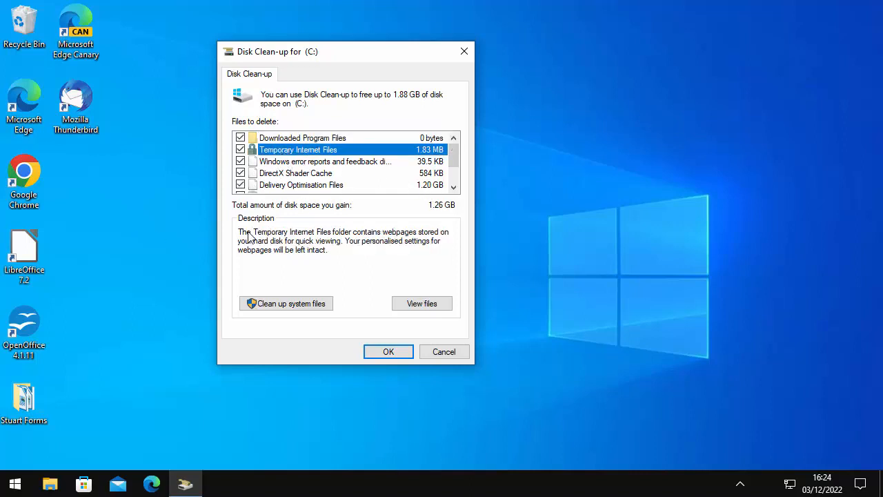
mouse_move(462, 222)
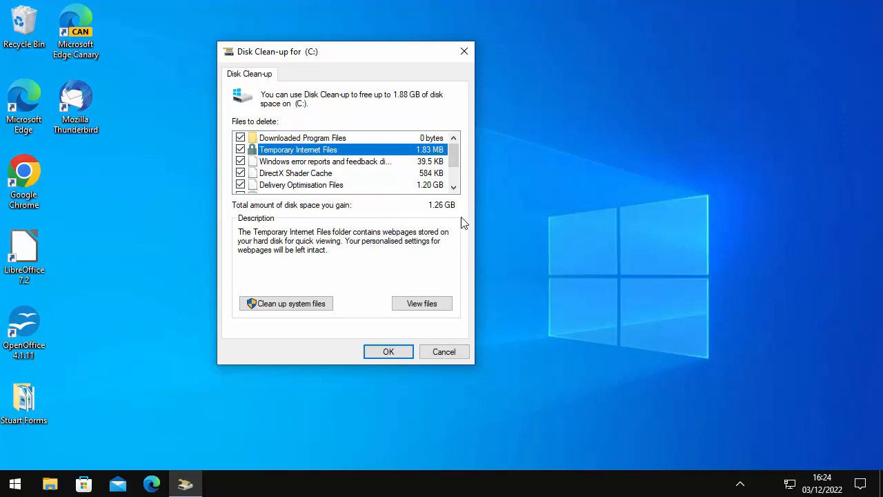
mouse_move(281, 150)
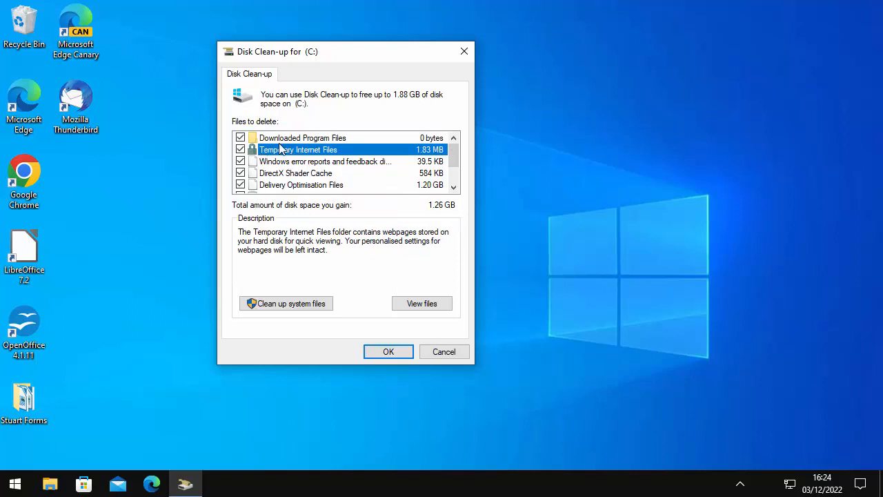
mouse_move(386, 279)
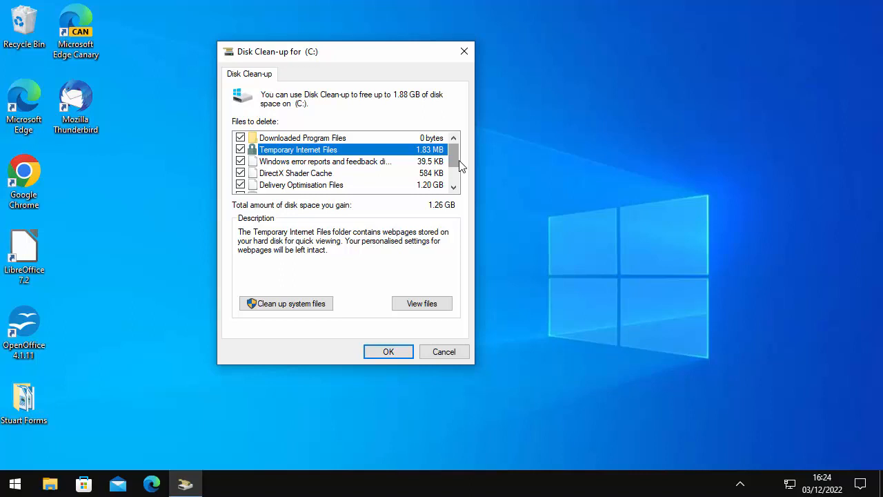
View the DirectX Shader Cache and Delivery Optimisation Files (1.20 GB) descriptions.
left_click(324, 161)
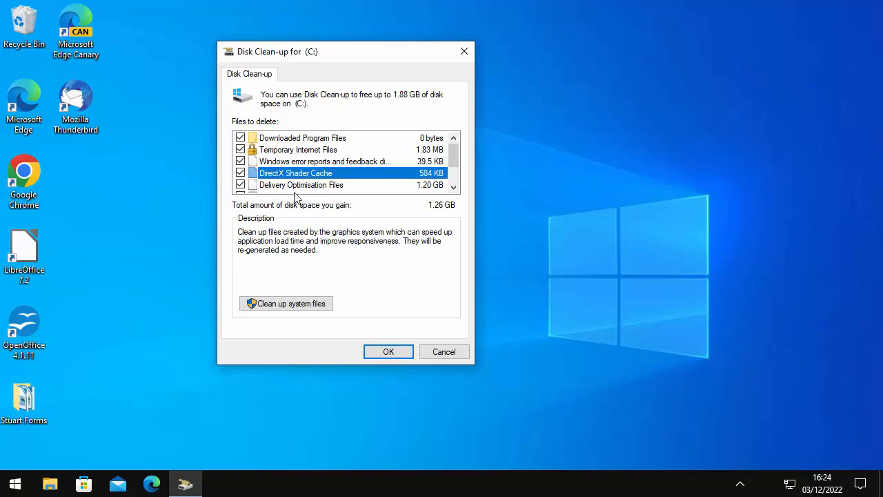
mouse_move(312, 241)
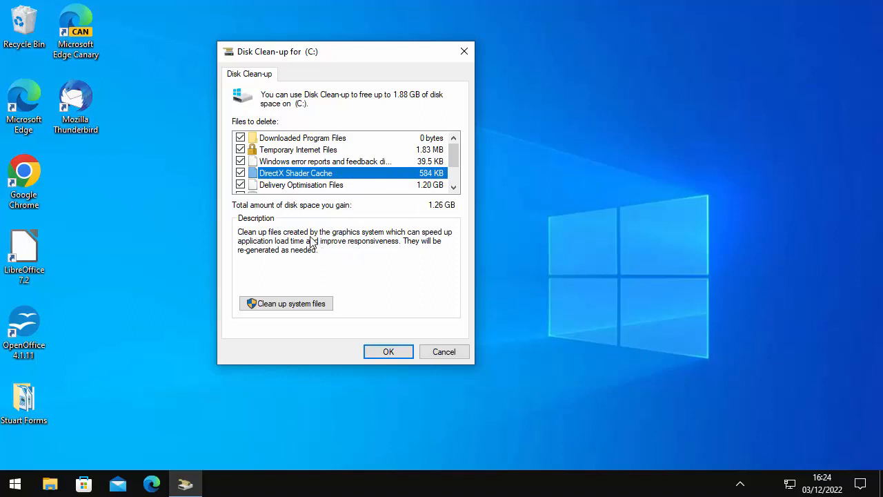
mouse_move(334, 241)
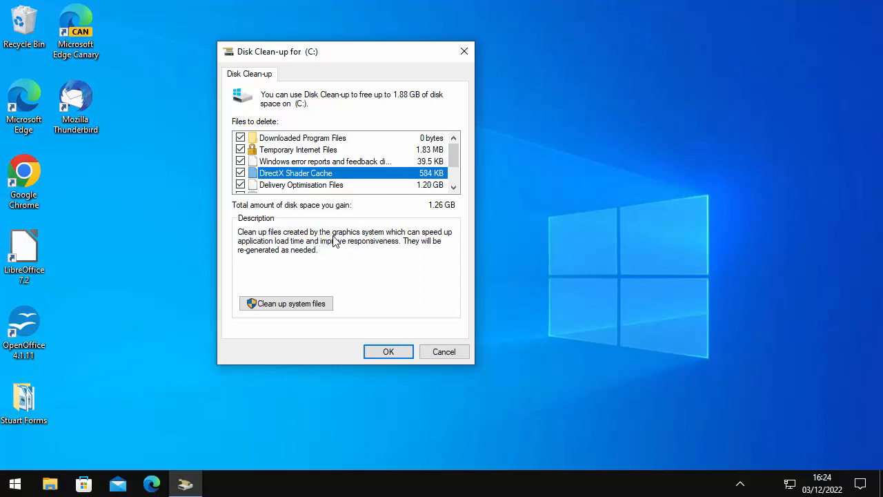
mouse_move(389, 247)
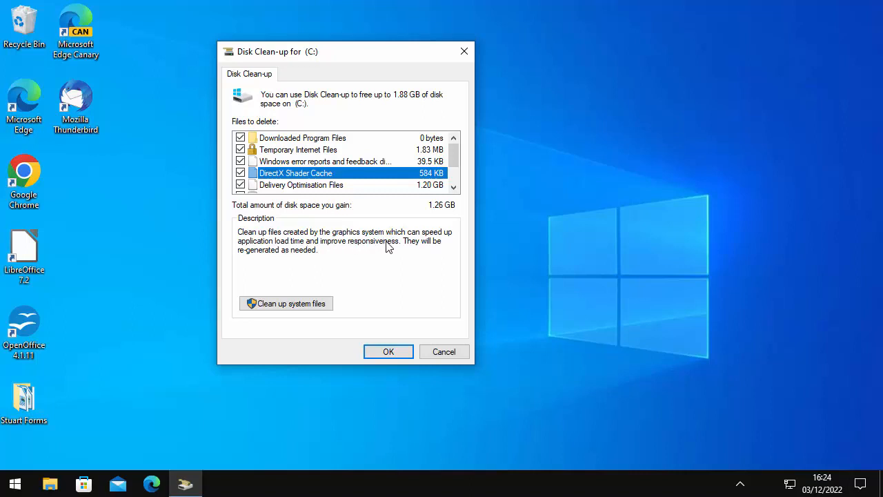
mouse_move(449, 248)
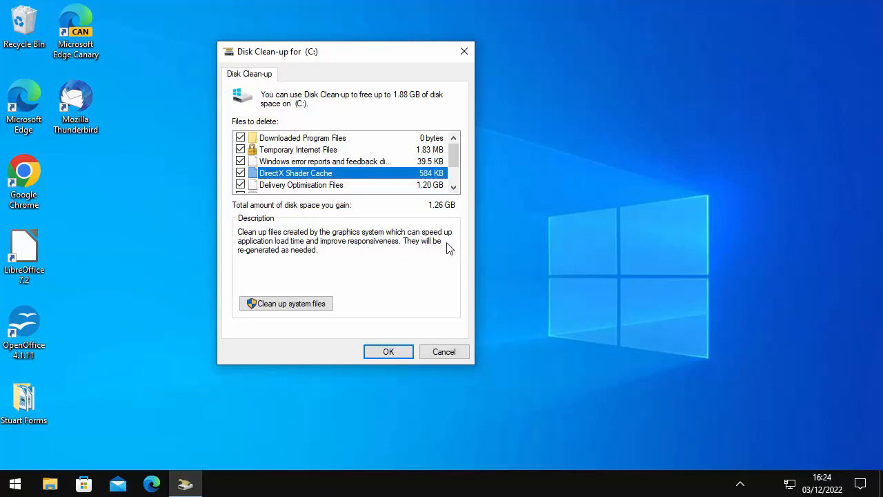
mouse_move(318, 259)
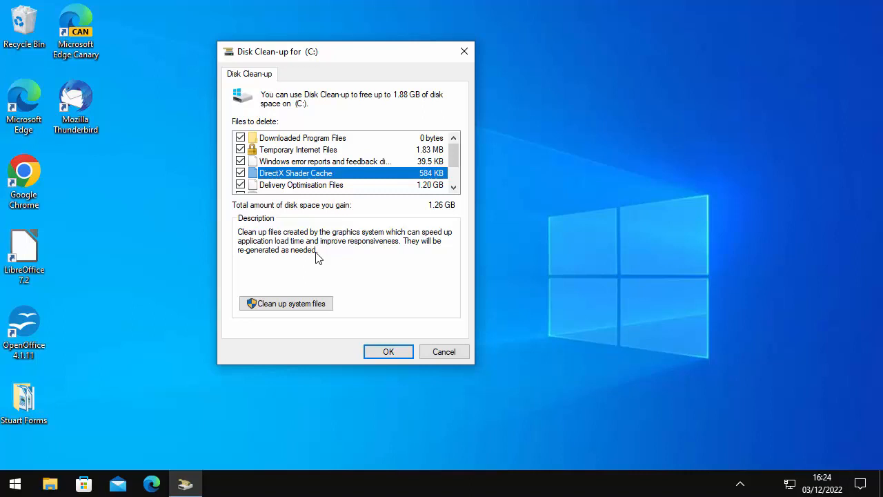
left_click(301, 184)
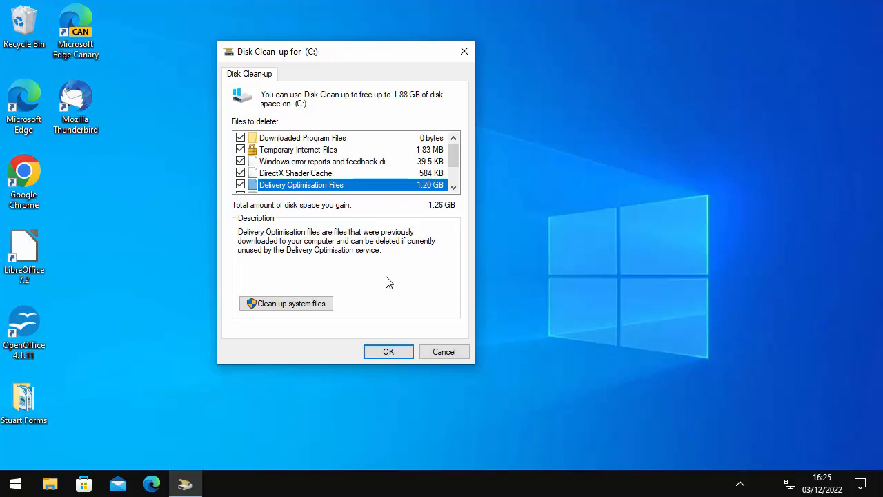
Tick Recycle Bin, read Thumbnails and untick it, bringing the total to 1.82 GB.
scroll("down", 3)
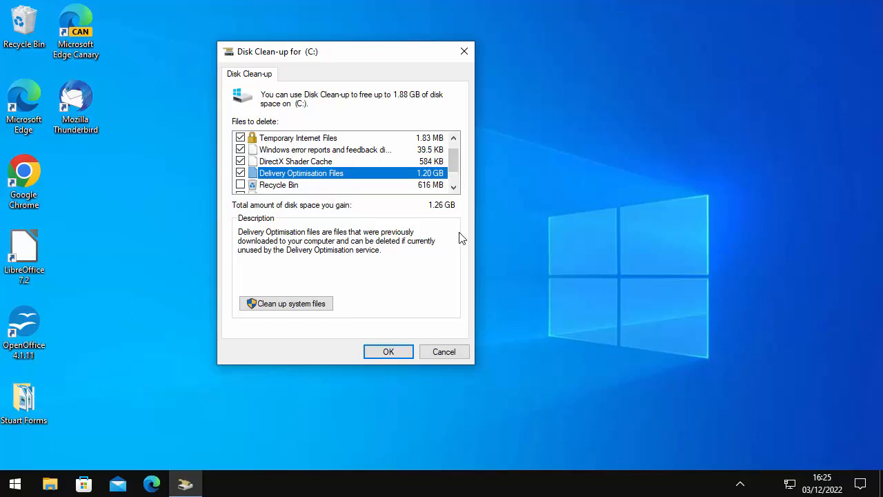
left_click(240, 185)
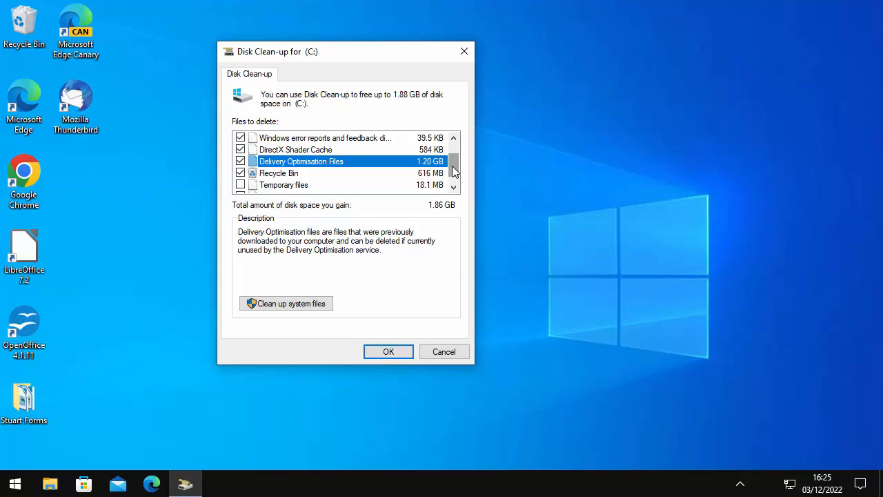
mouse_move(380, 212)
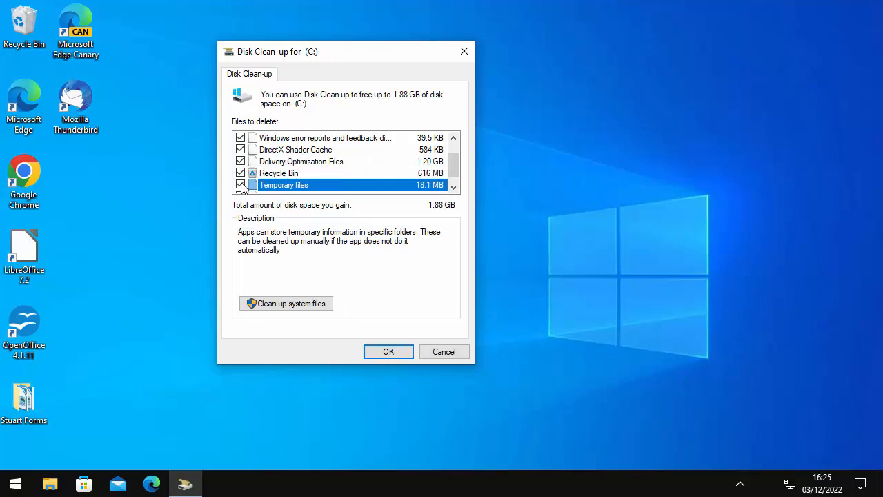
scroll("down", 3)
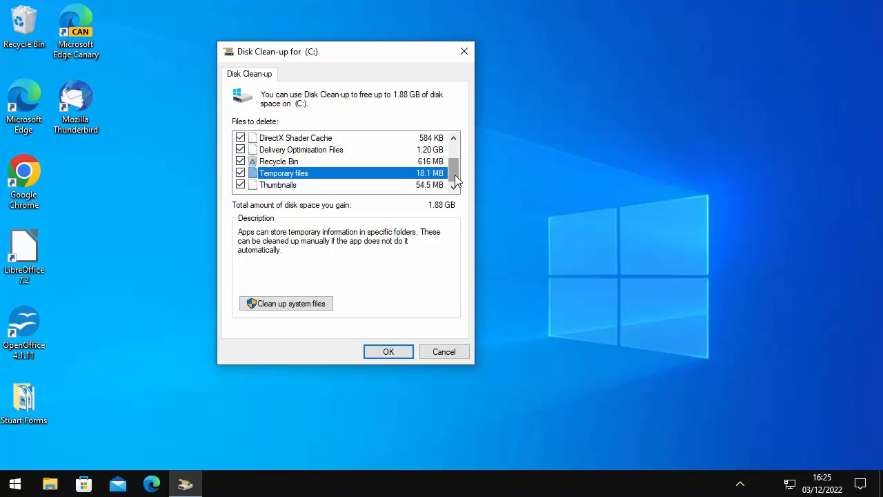
left_click(277, 184)
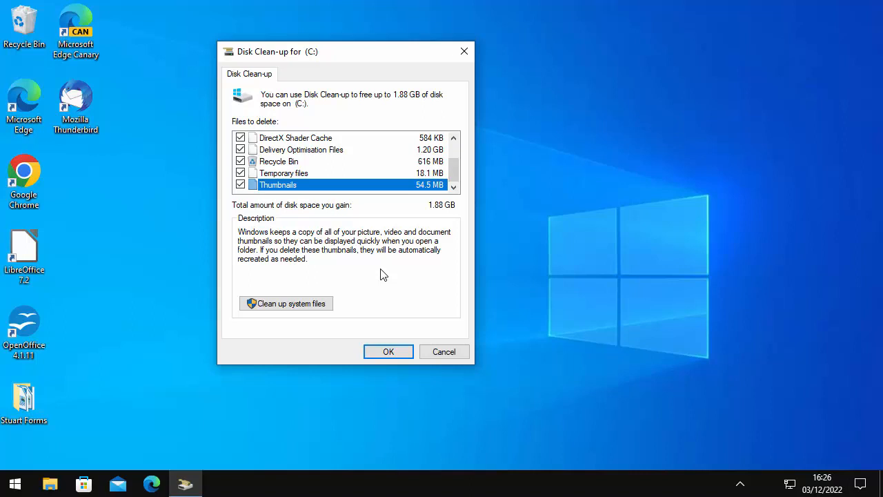
mouse_move(302, 263)
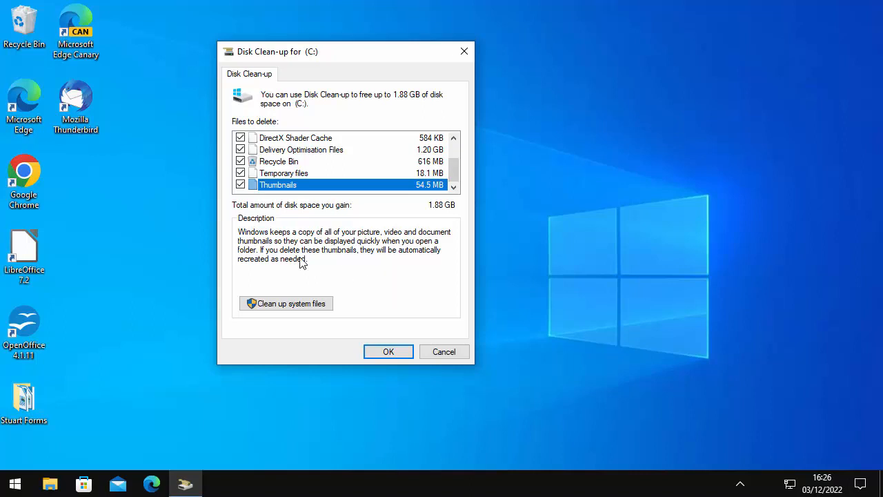
mouse_move(424, 265)
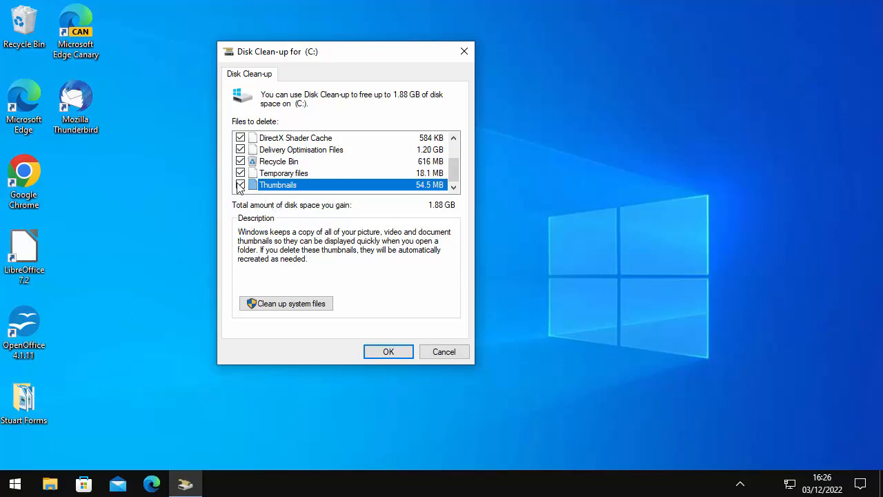
left_click(240, 185)
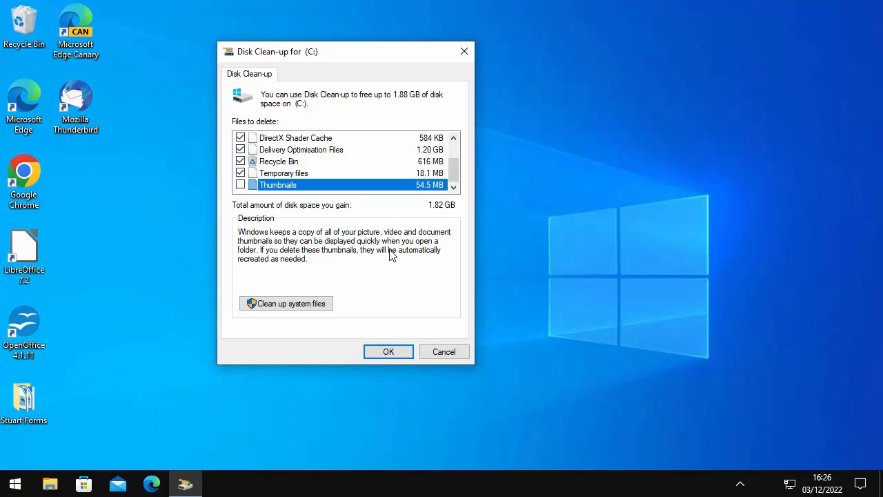
mouse_move(388, 351)
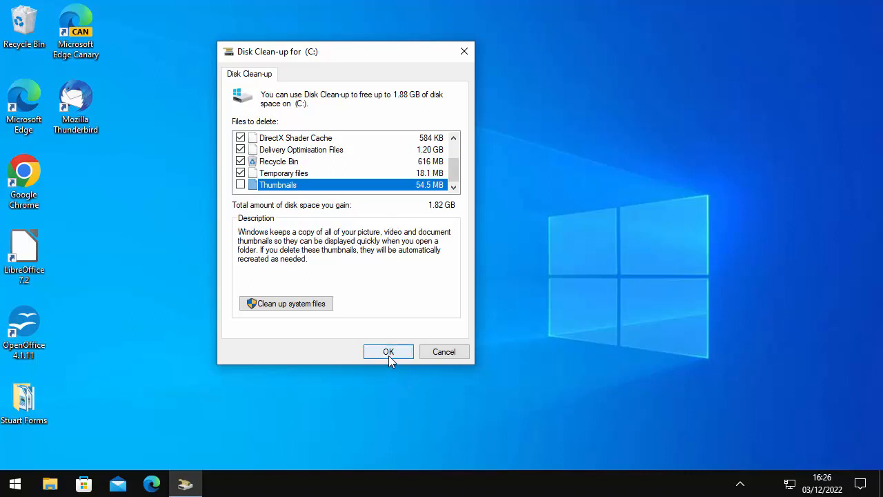
Start the clean-up and confirm permanently deleting the selected files.
left_click(388, 351)
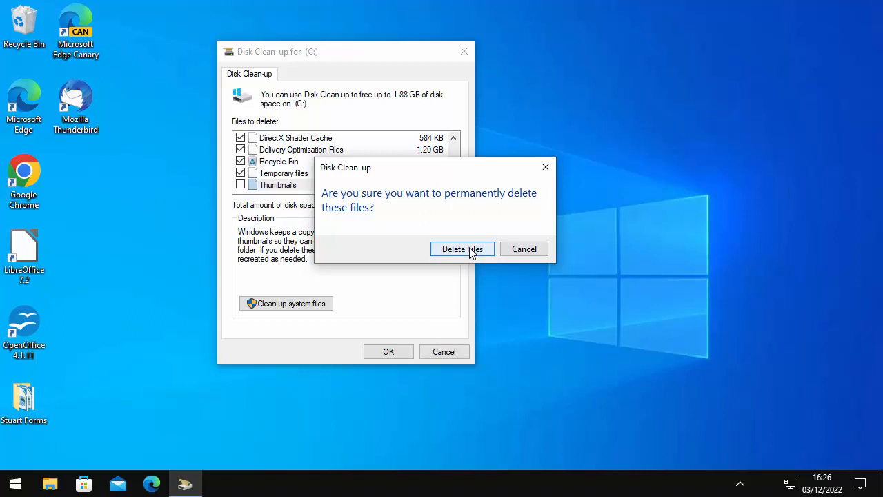
left_click(462, 248)
type("cle")
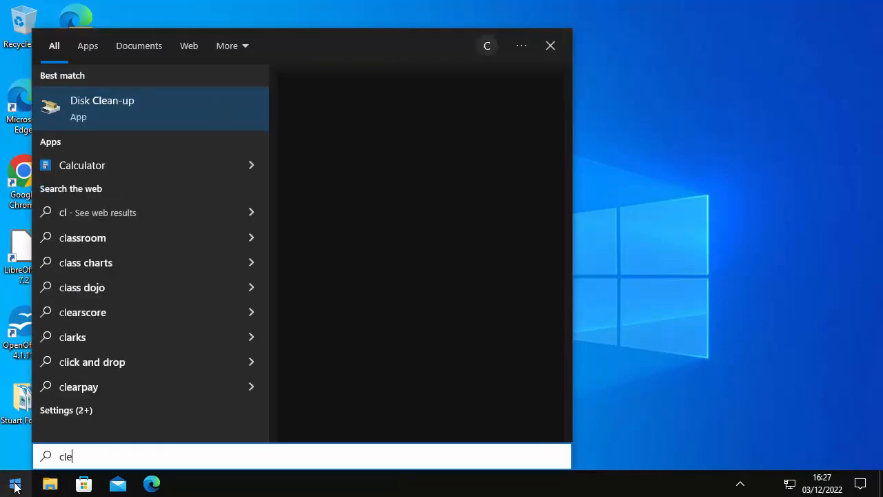
Finish typing 'cleanup' in Windows Search to find Disk Clean-up.
type("anup")
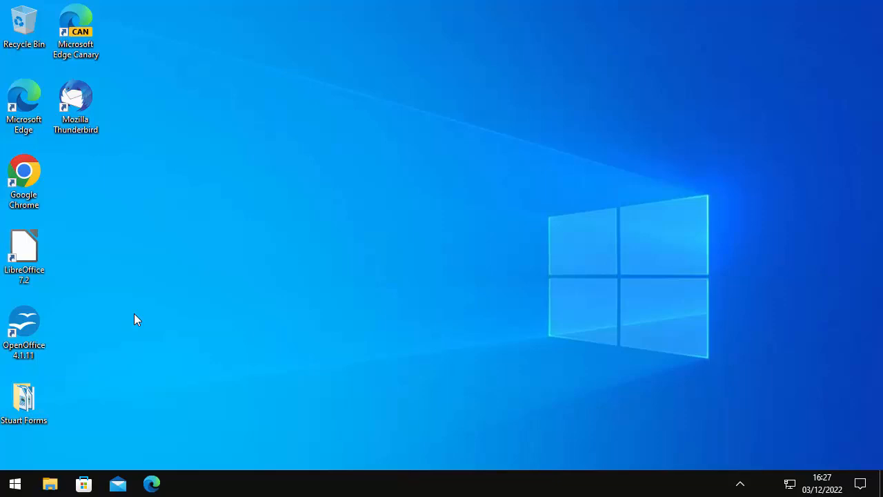
mouse_move(194, 352)
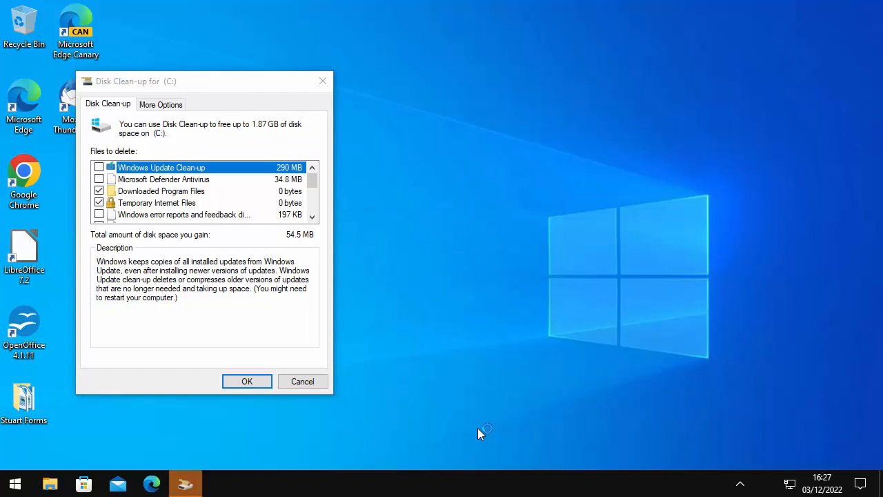
mouse_move(137, 191)
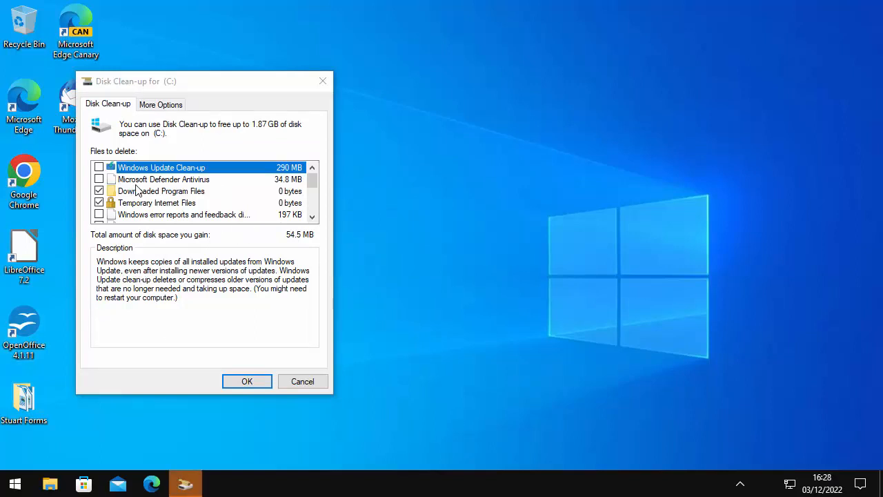
mouse_move(204, 304)
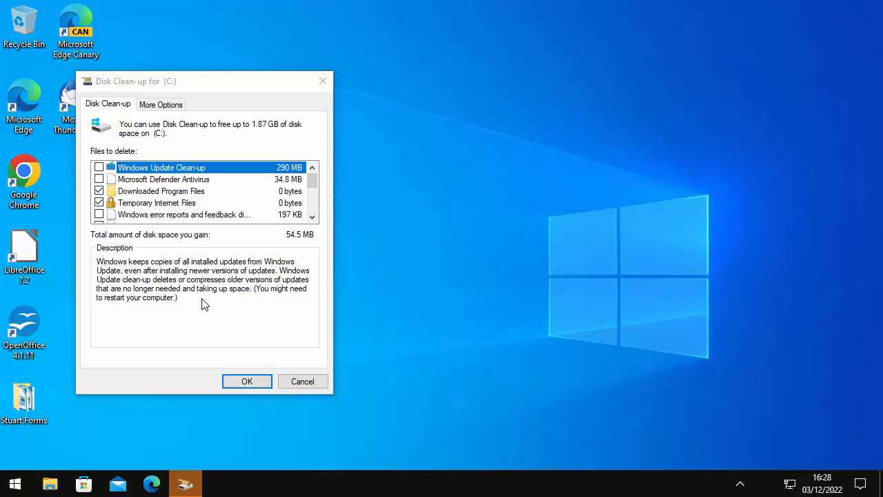
Tick Windows Update Clean-up and Microsoft Defender Antivirus, bringing the total to 379 MB.
left_click(99, 167)
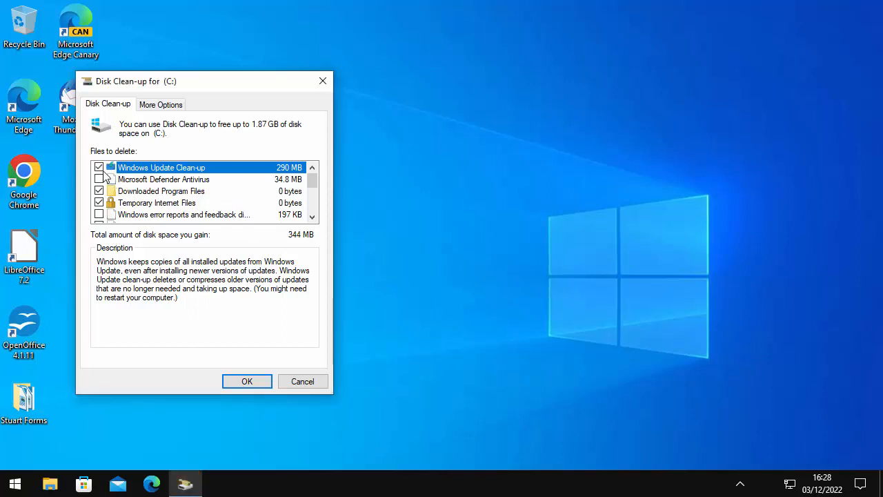
left_click(164, 179)
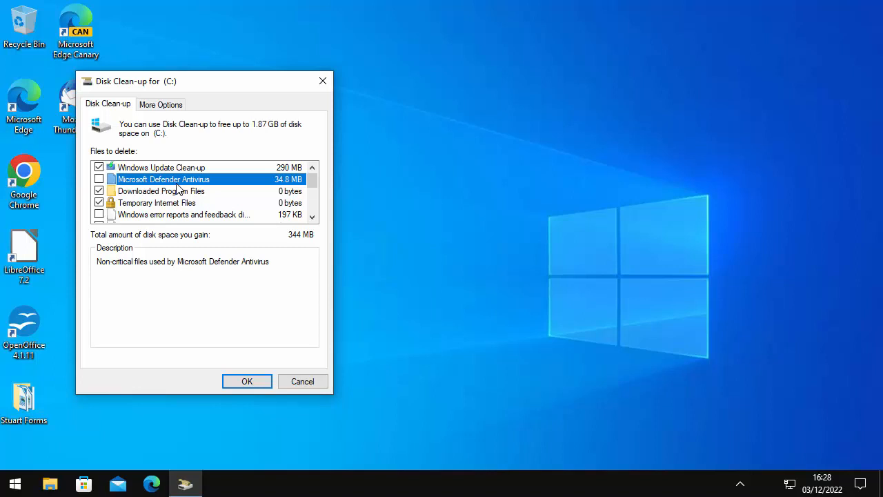
mouse_move(162, 195)
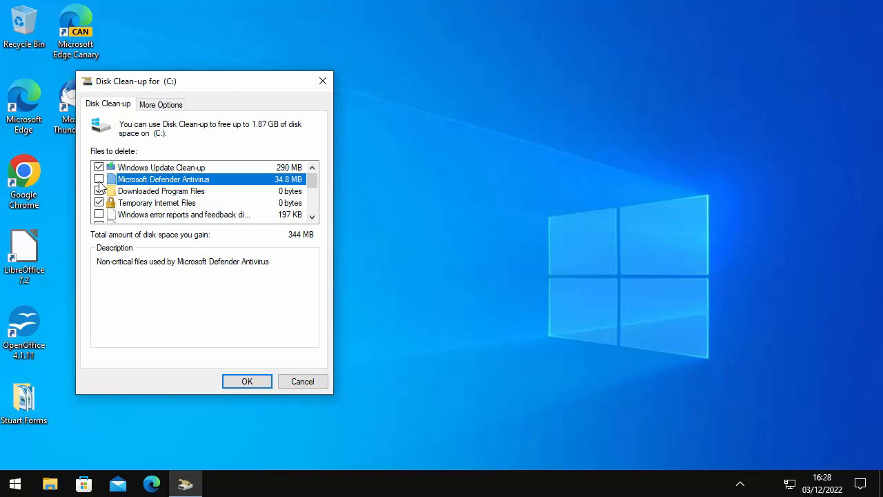
left_click(100, 179)
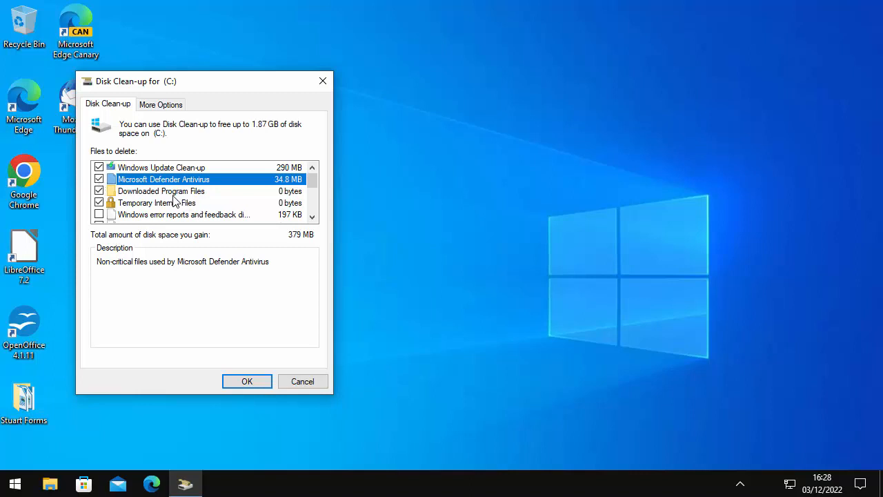
left_click(161, 192)
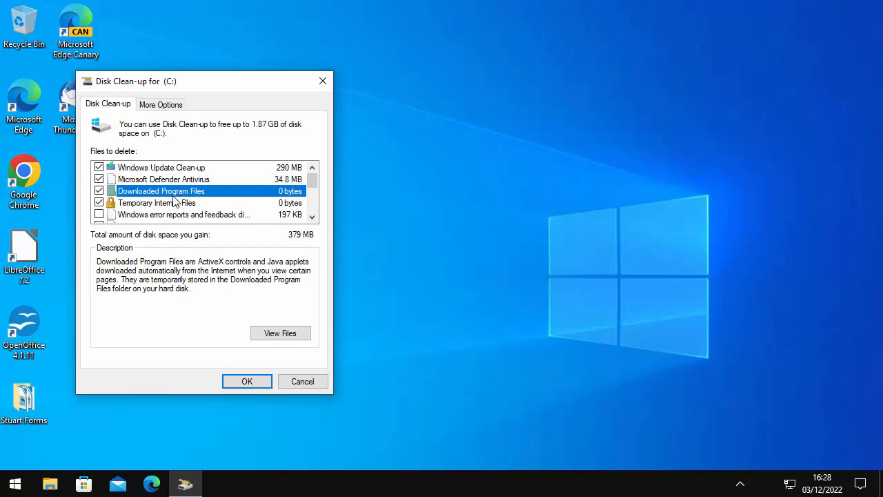
mouse_move(185, 327)
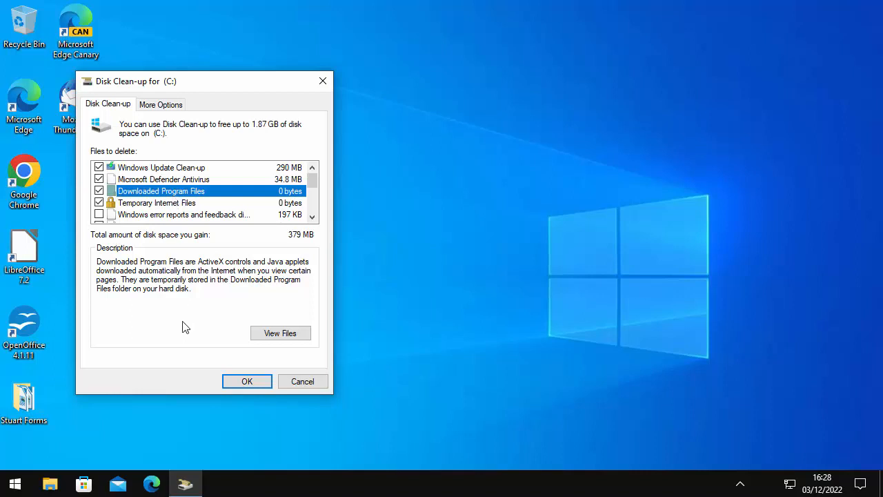
mouse_move(181, 295)
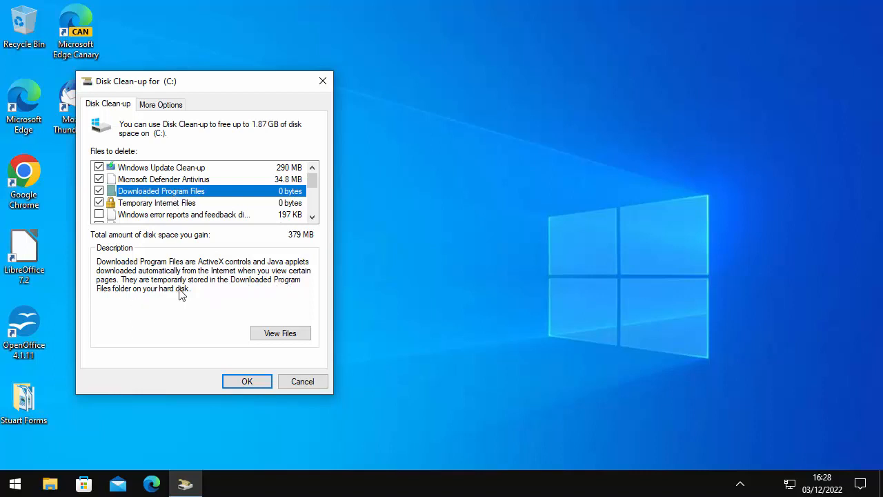
mouse_move(253, 316)
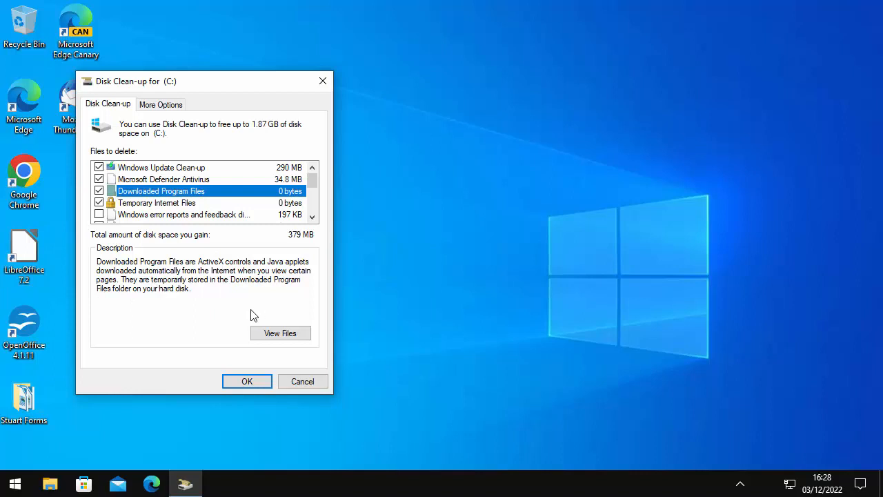
mouse_move(197, 250)
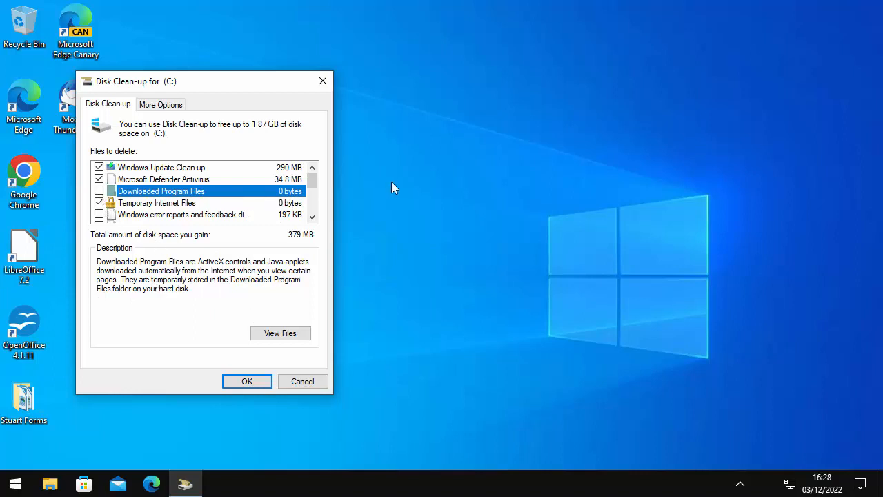
mouse_move(165, 211)
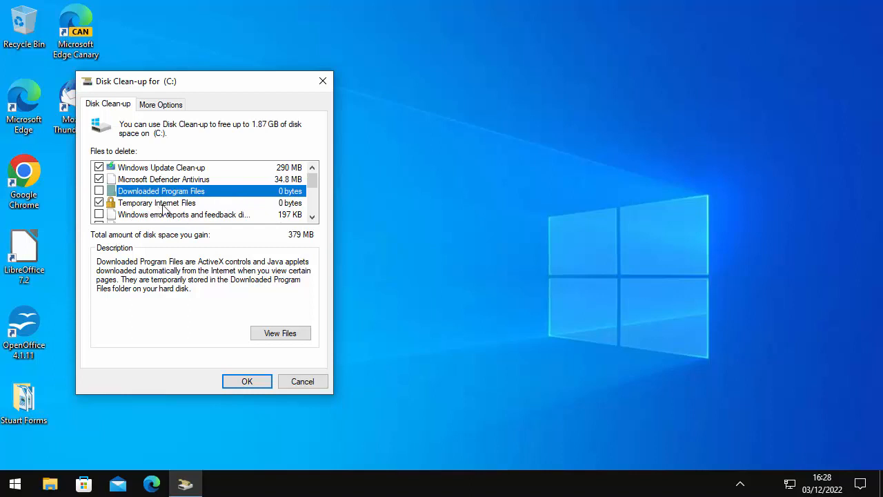
Read the Temporary Internet Files and Windows error reports descriptions.
left_click(157, 203)
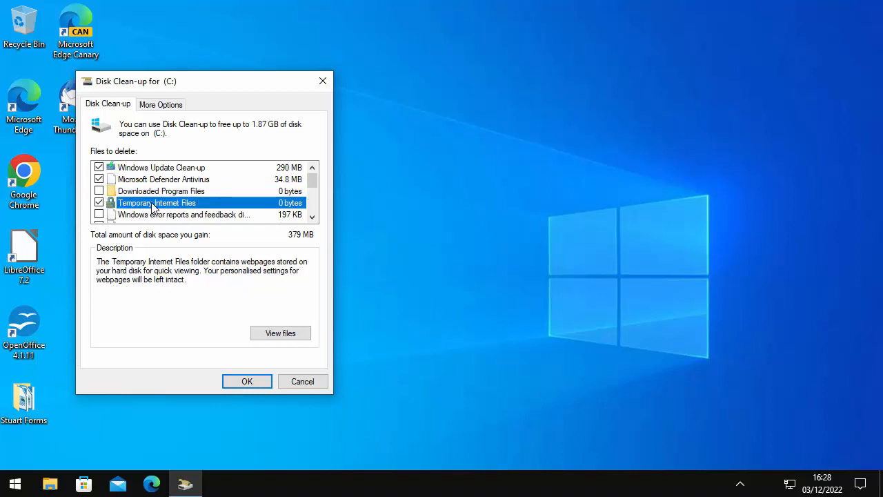
mouse_move(269, 227)
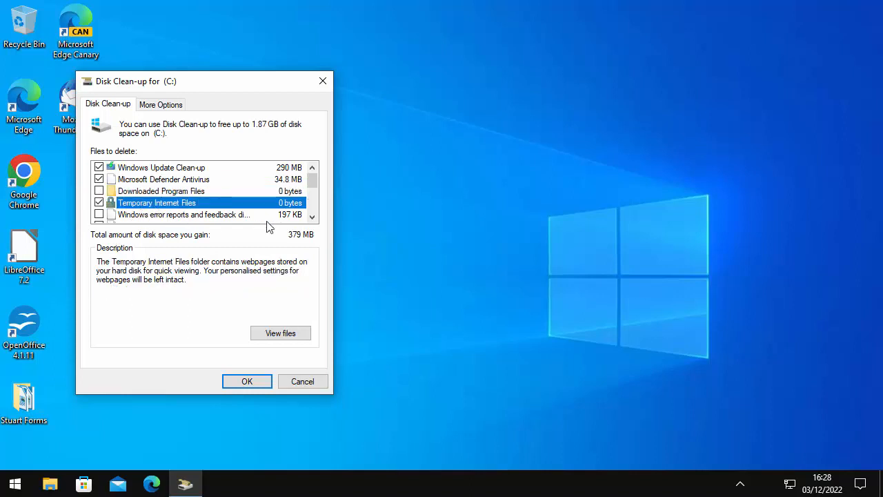
left_click(183, 214)
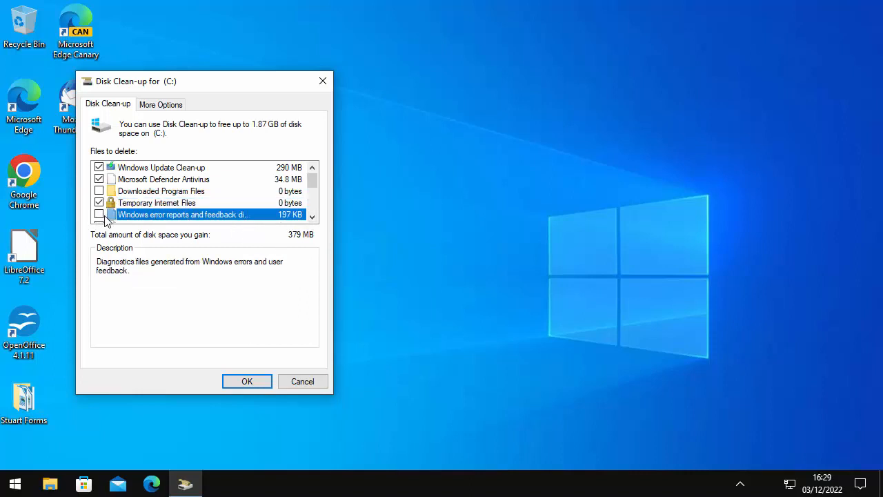
mouse_move(230, 269)
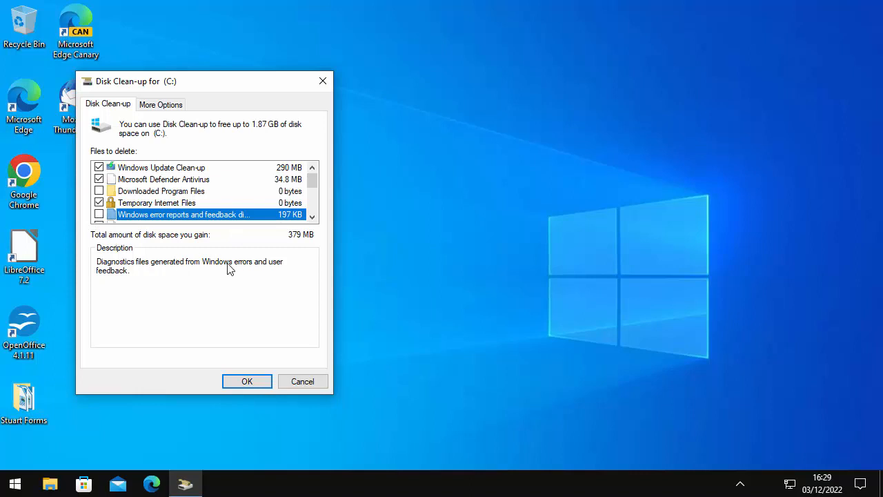
mouse_move(290, 272)
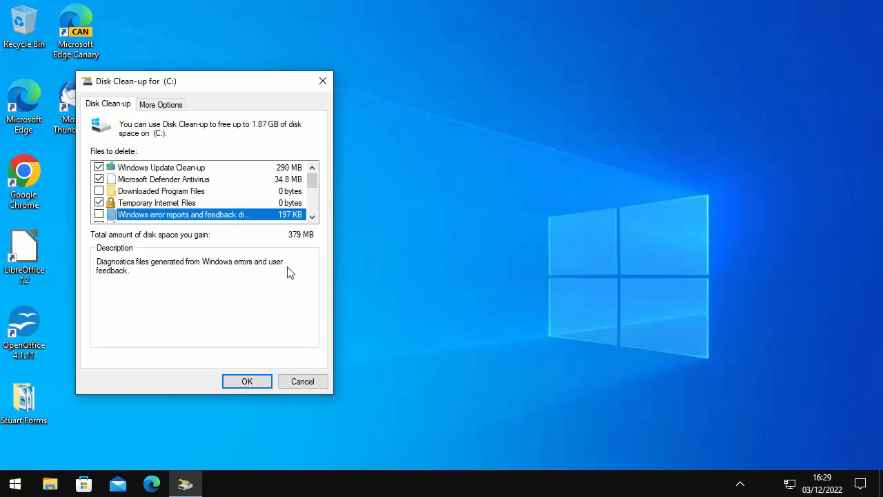
mouse_move(315, 227)
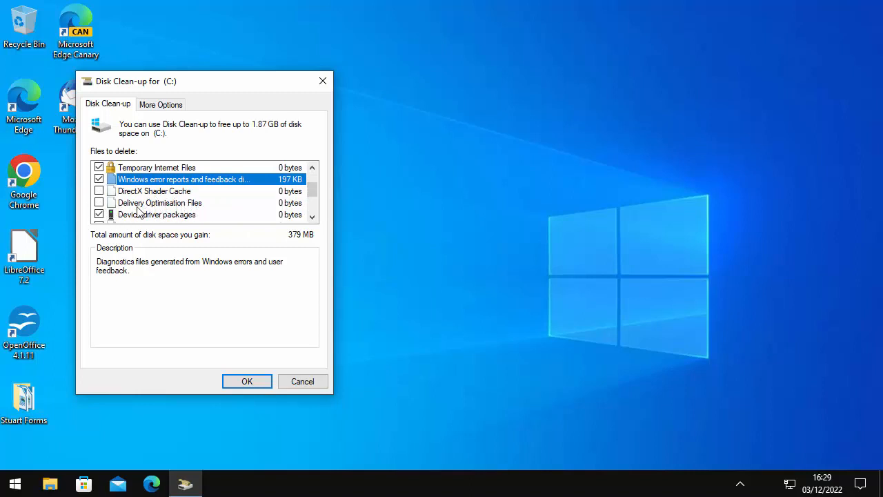
Scroll the list and read the Device driver packages and Language Resource Files descriptions.
scroll("down", 3)
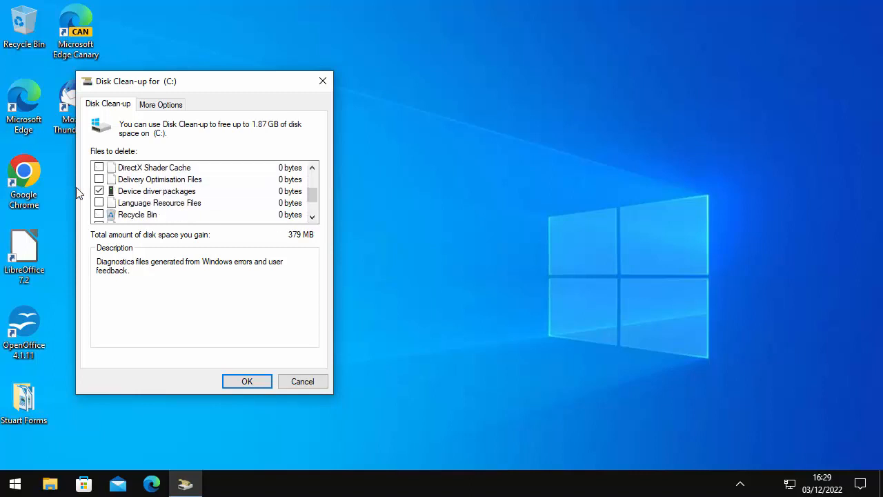
left_click(157, 191)
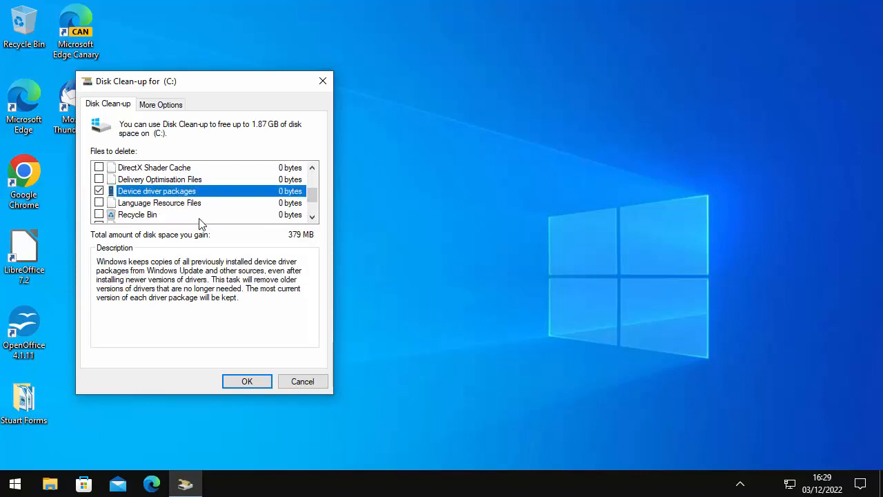
mouse_move(302, 335)
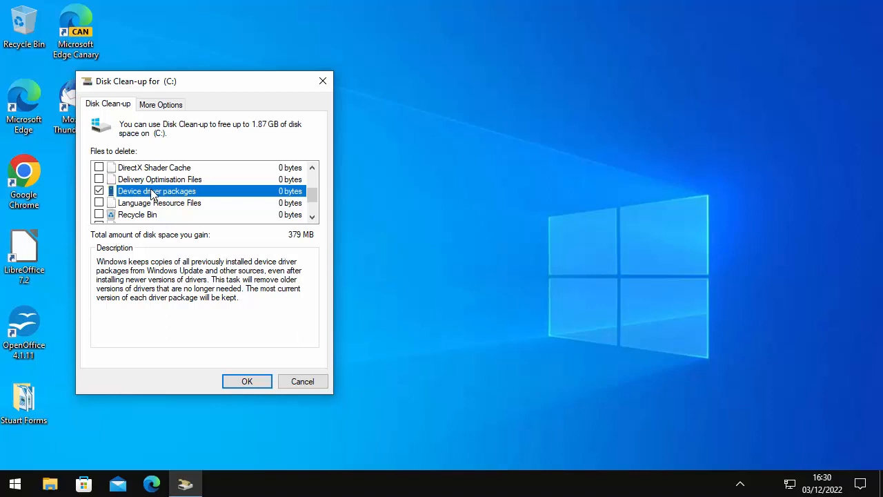
mouse_move(309, 209)
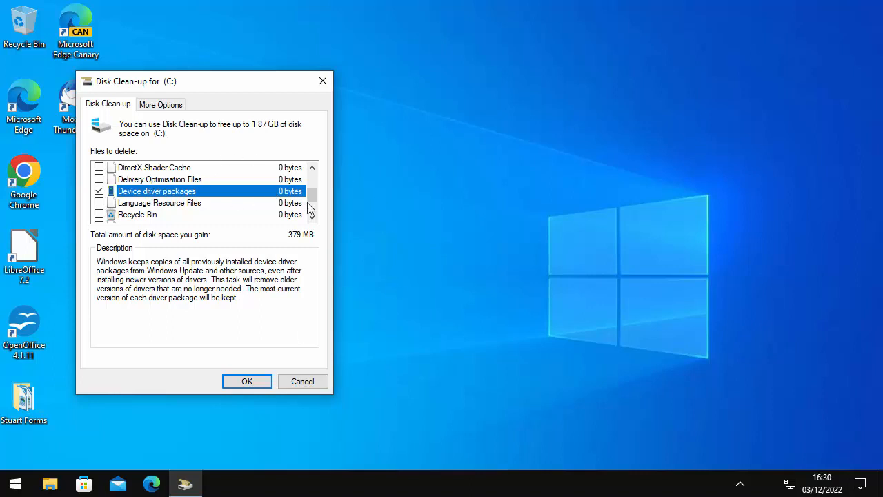
left_click(159, 202)
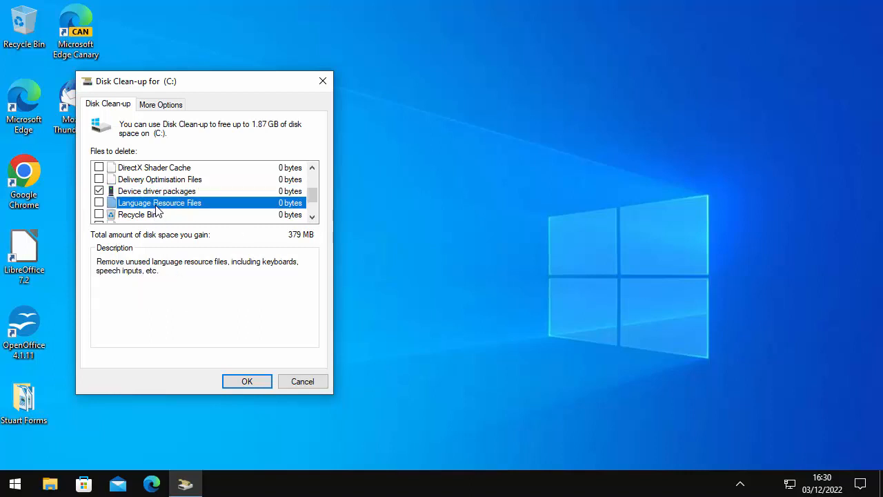
mouse_move(214, 280)
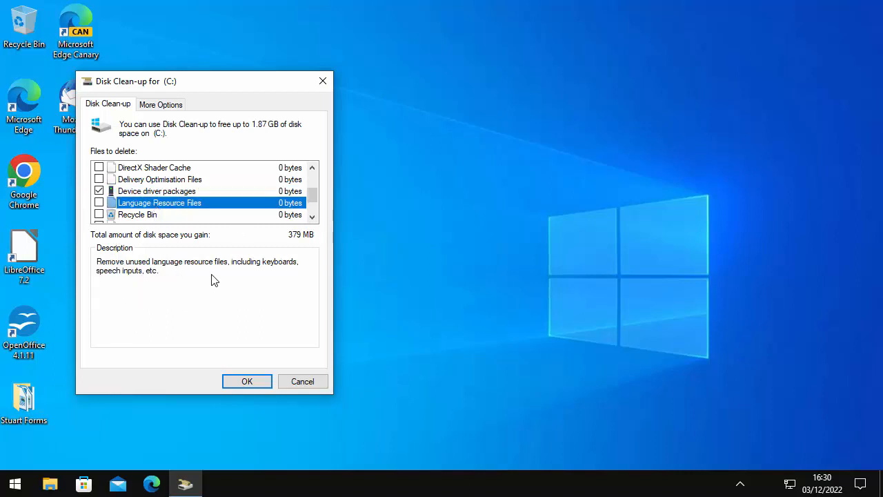
mouse_move(287, 280)
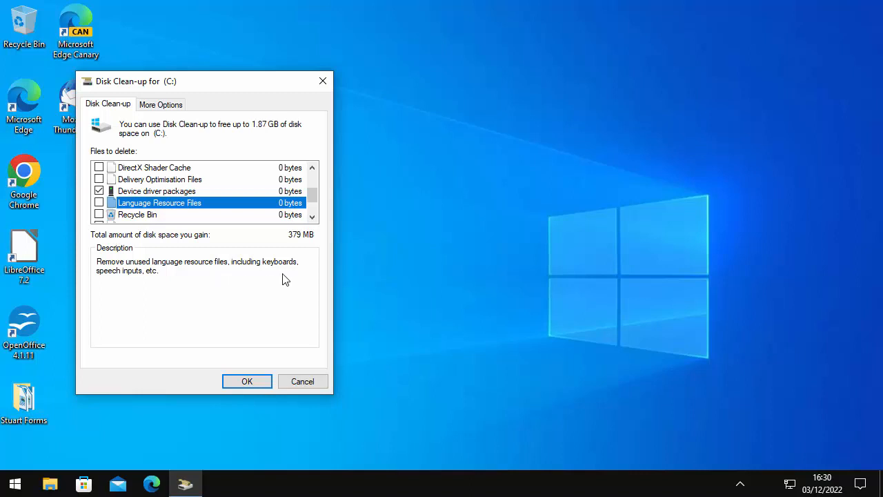
mouse_move(211, 284)
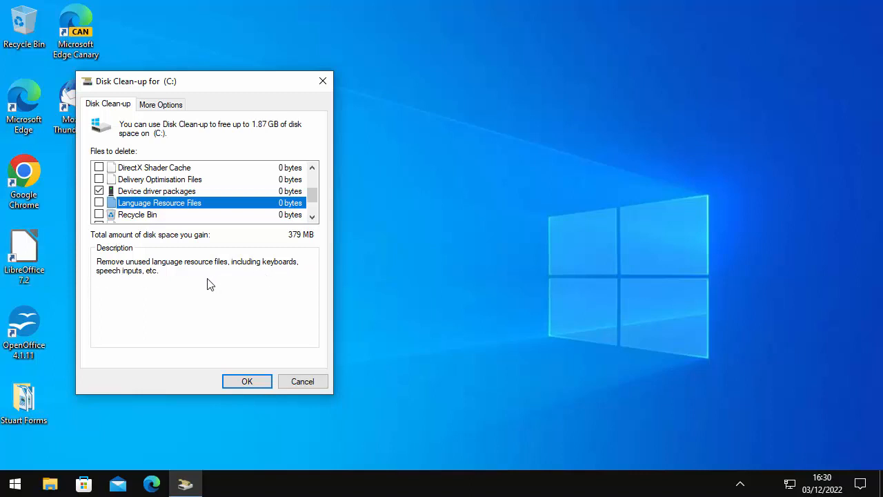
mouse_move(45, 210)
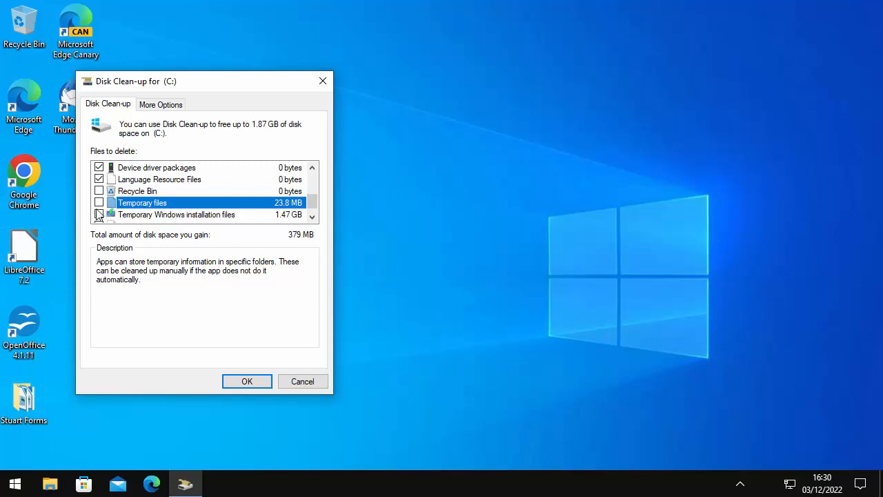
Tick Temporary files and Temporary Windows installation files, untick Thumbnails, totalling 1.81 GB.
left_click(99, 202)
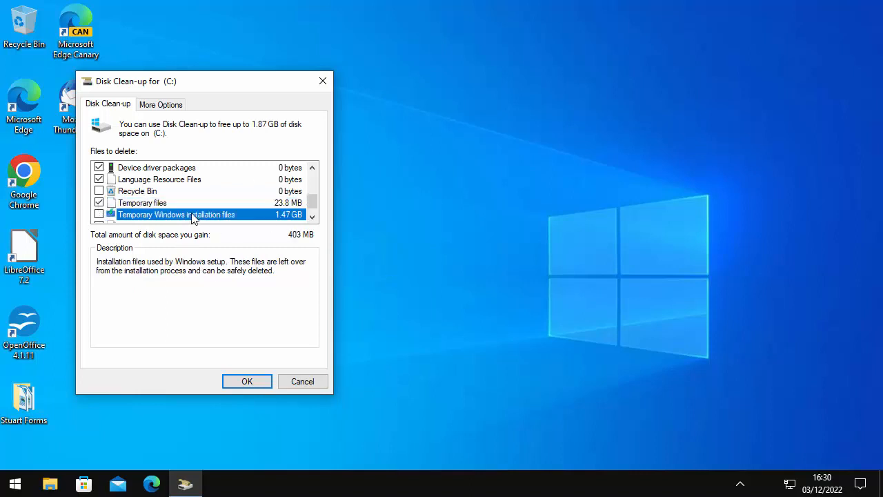
mouse_move(267, 221)
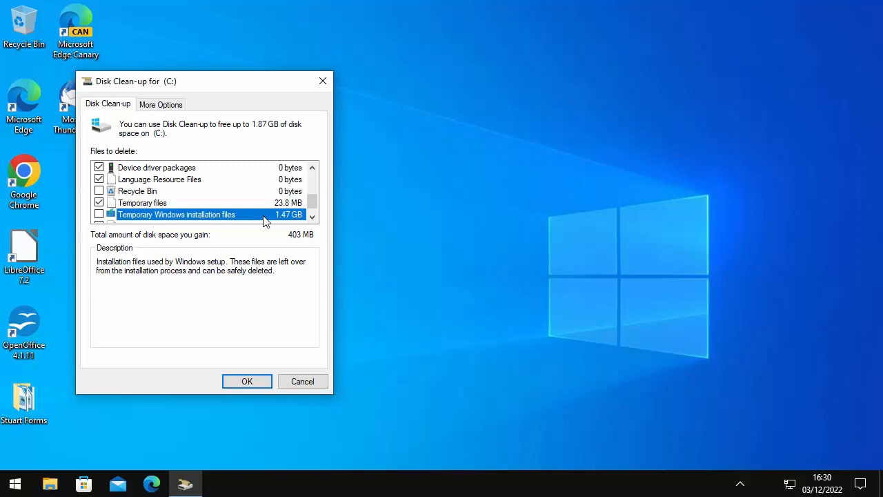
left_click(99, 214)
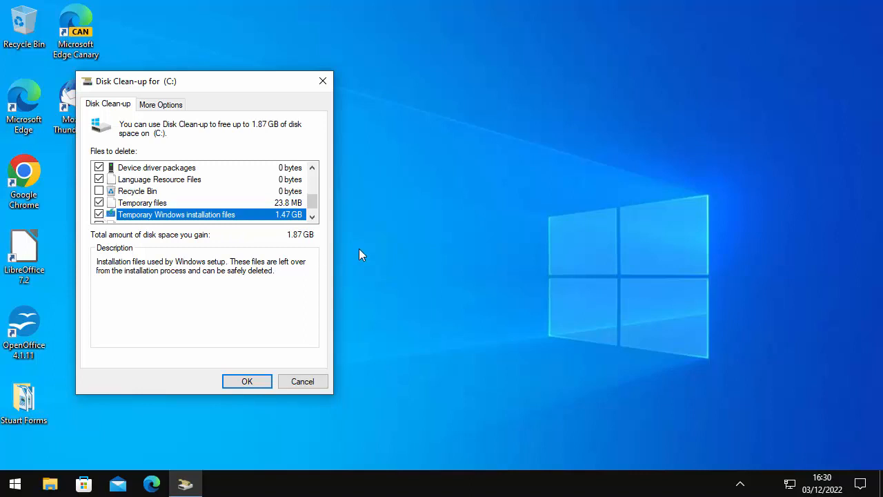
scroll("down", 3)
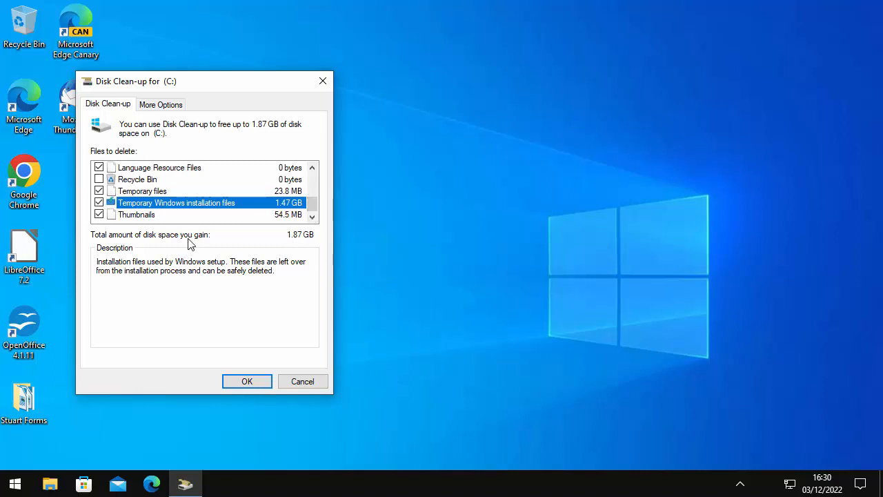
left_click(99, 213)
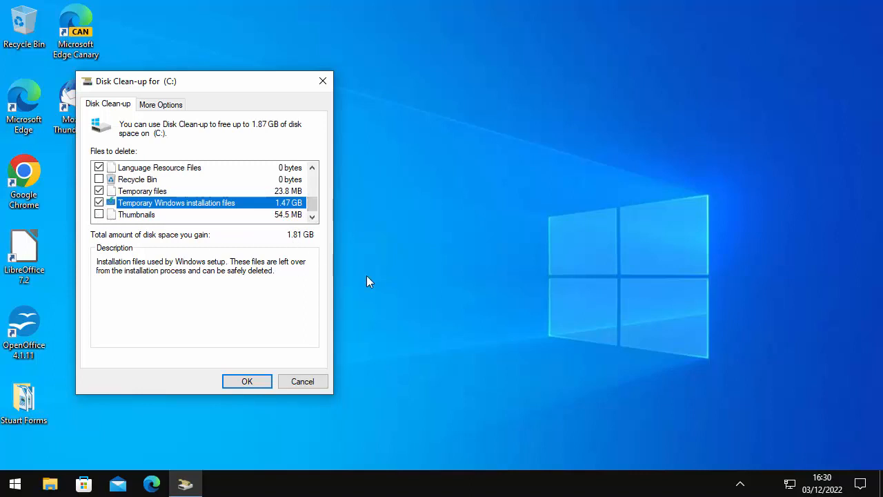
mouse_move(281, 408)
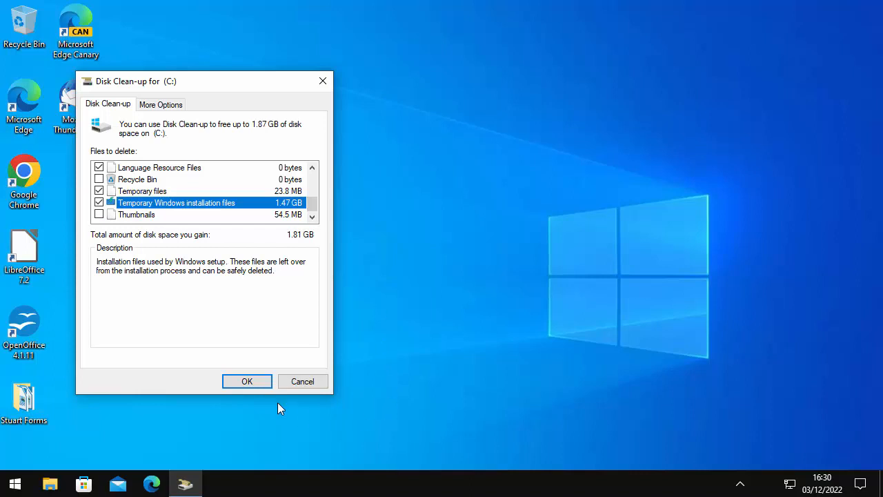
Confirm with OK and Delete Files to start cleaning drive C:.
left_click(247, 381)
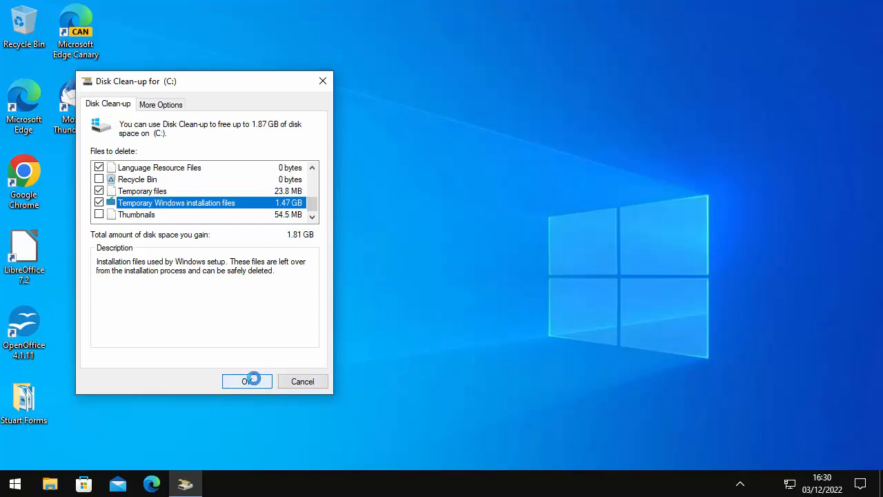
left_click(247, 380)
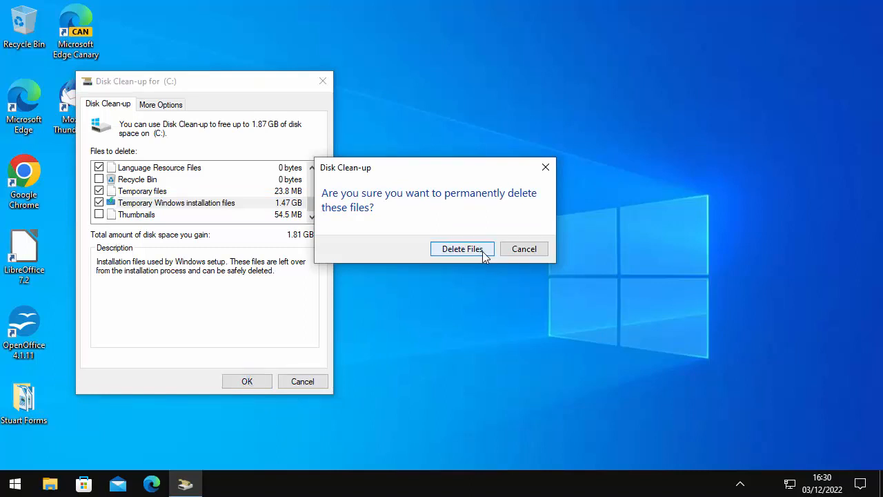
left_click(461, 249)
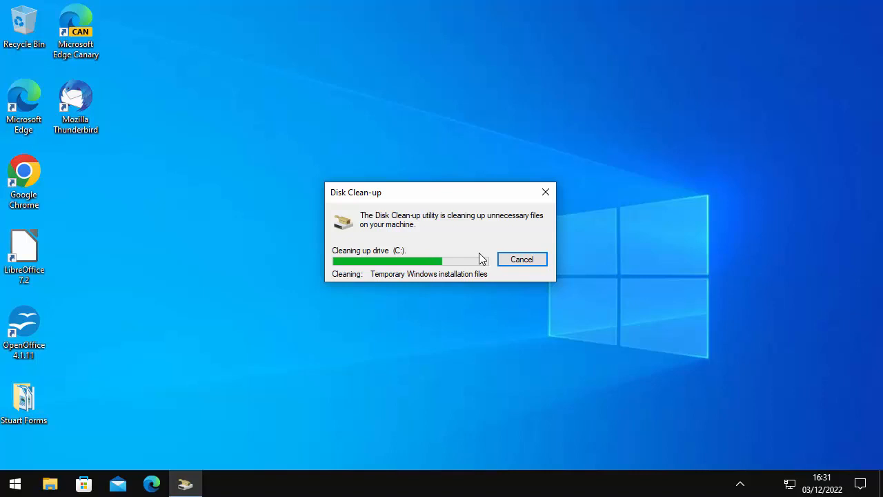
mouse_move(493, 194)
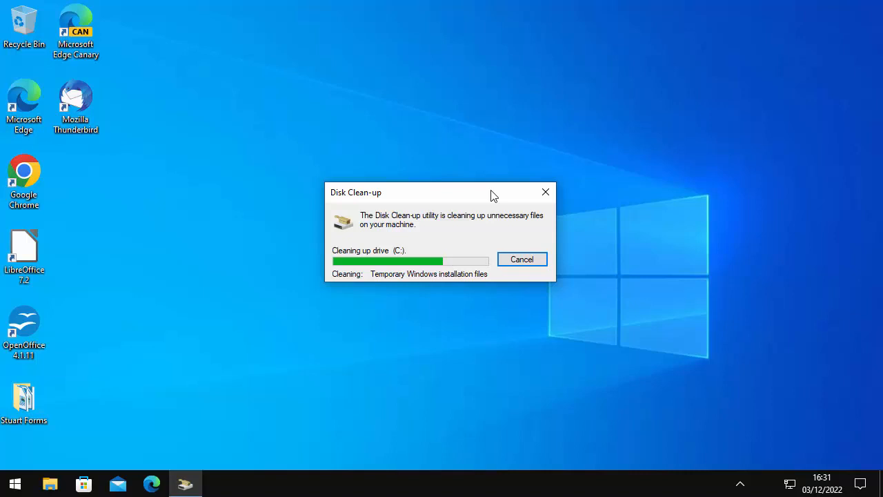